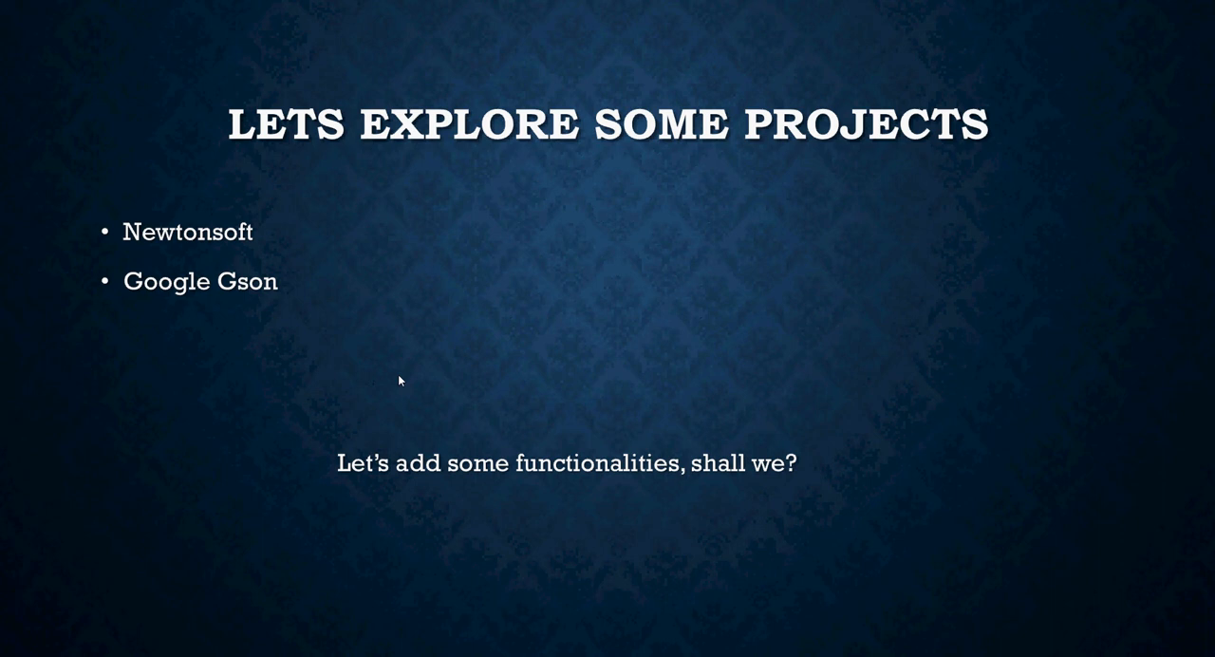
{"action": "mouse_move", "coordinate": [346, 336]}
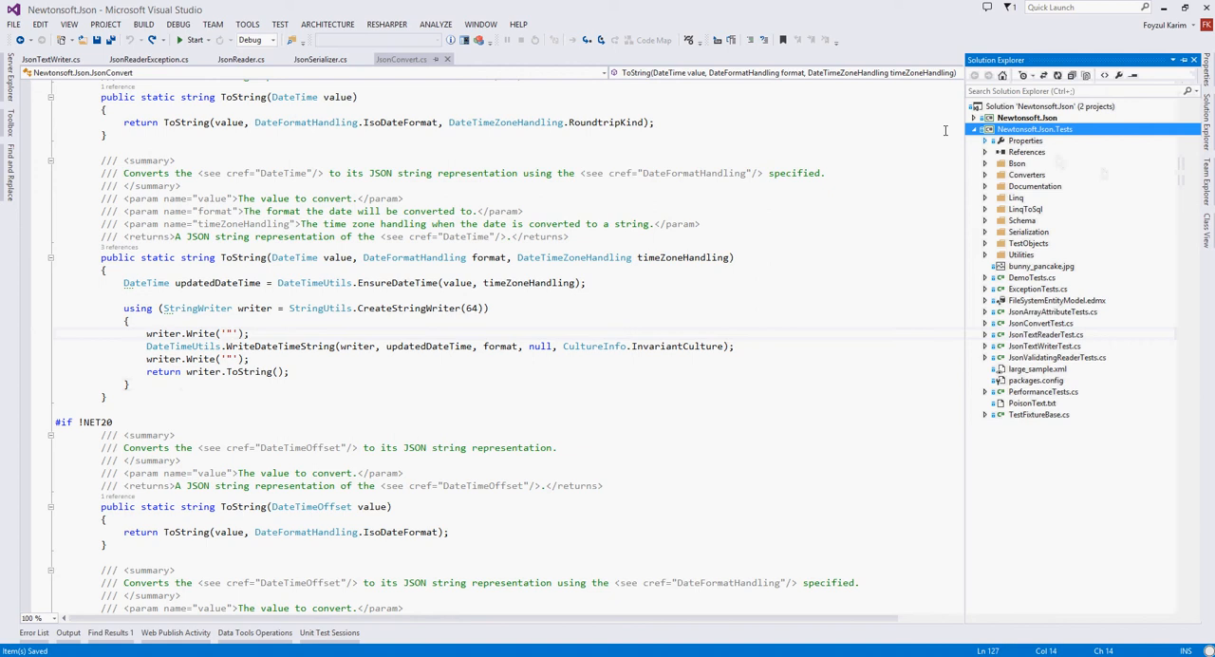
Collapse the test project folders and switch WriteDateTimeString from InvariantCulture to CultureInfo.CurrentUICulture
{"action": "left_click", "coordinate": [985, 163]}
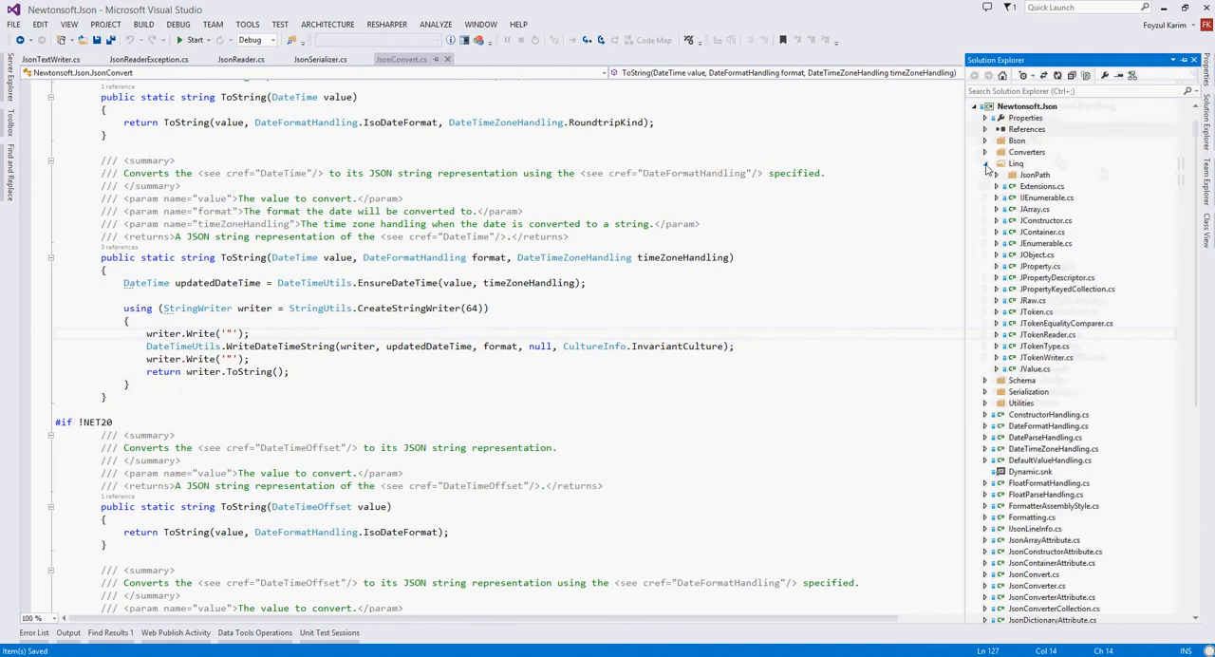
{"action": "left_click", "coordinate": [985, 163]}
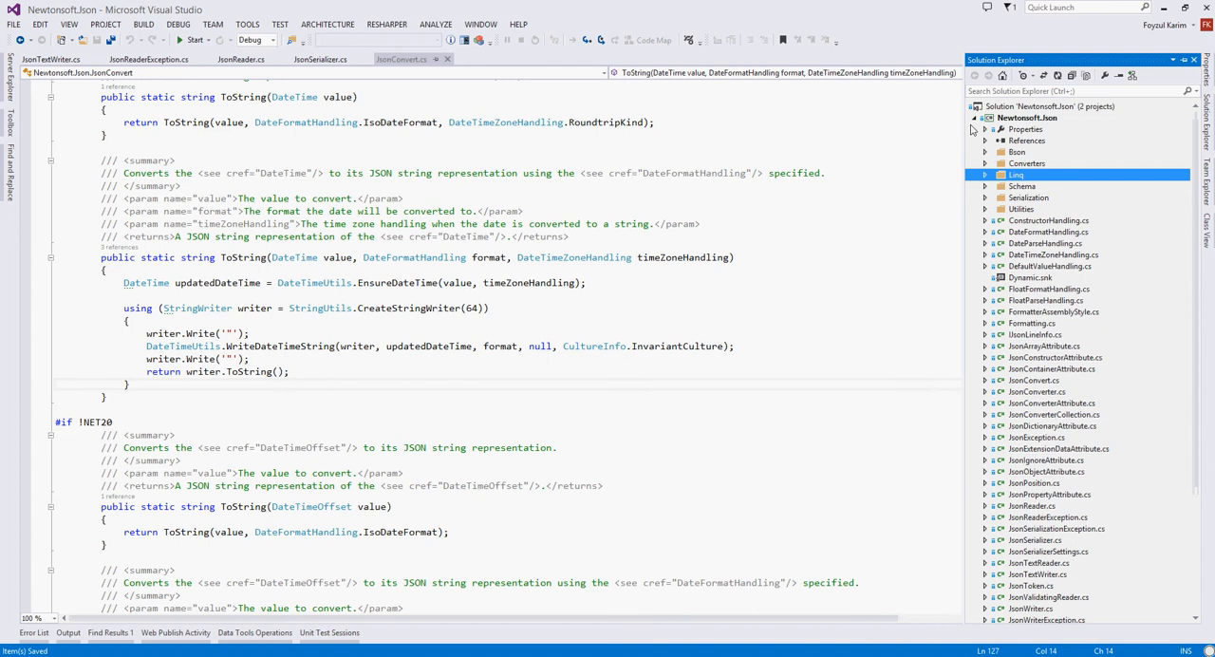
{"action": "left_click", "coordinate": [1027, 106]}
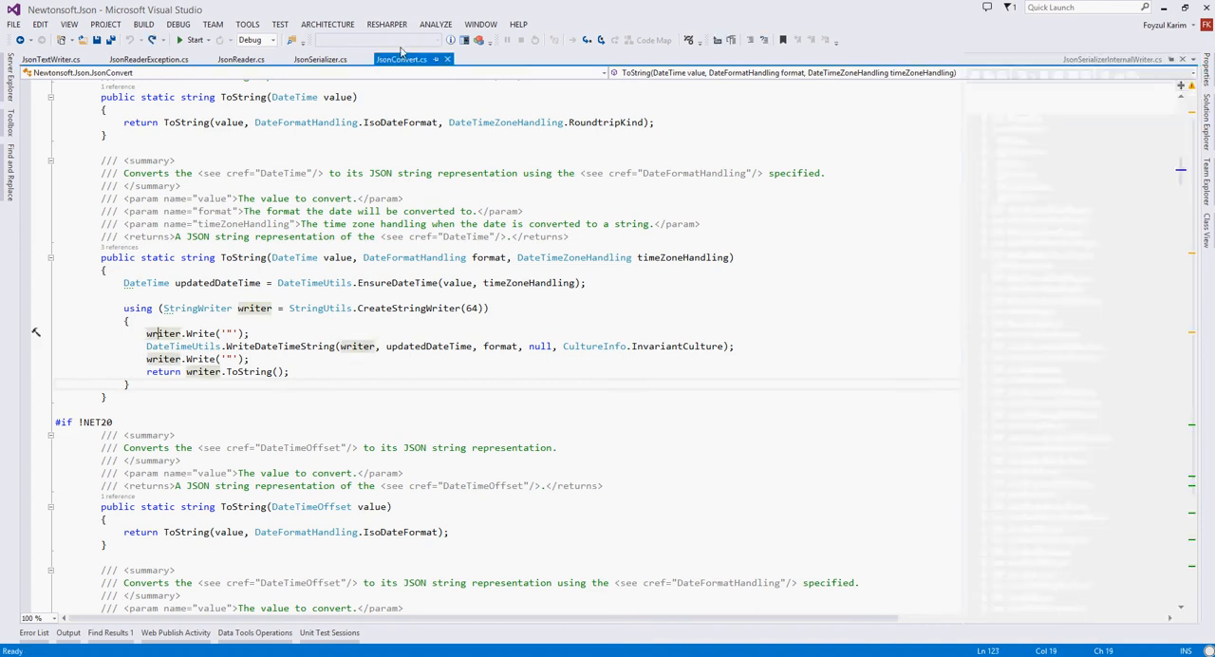
{"action": "mouse_move", "coordinate": [200, 359]}
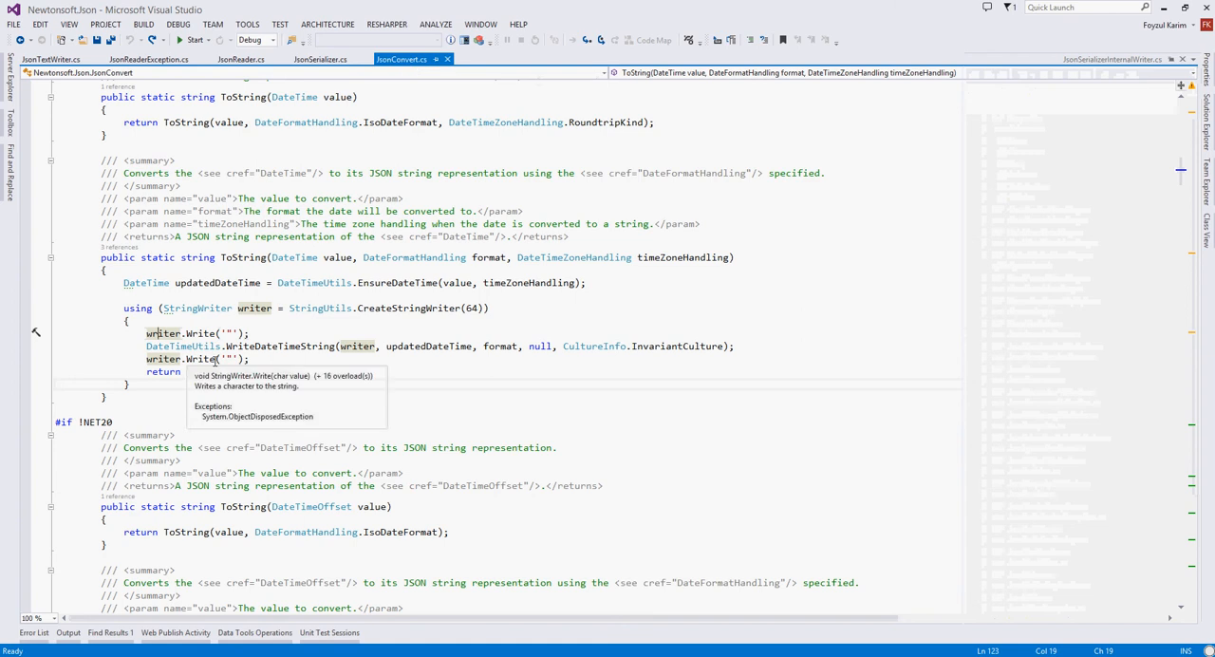
{"action": "mouse_move", "coordinate": [678, 345]}
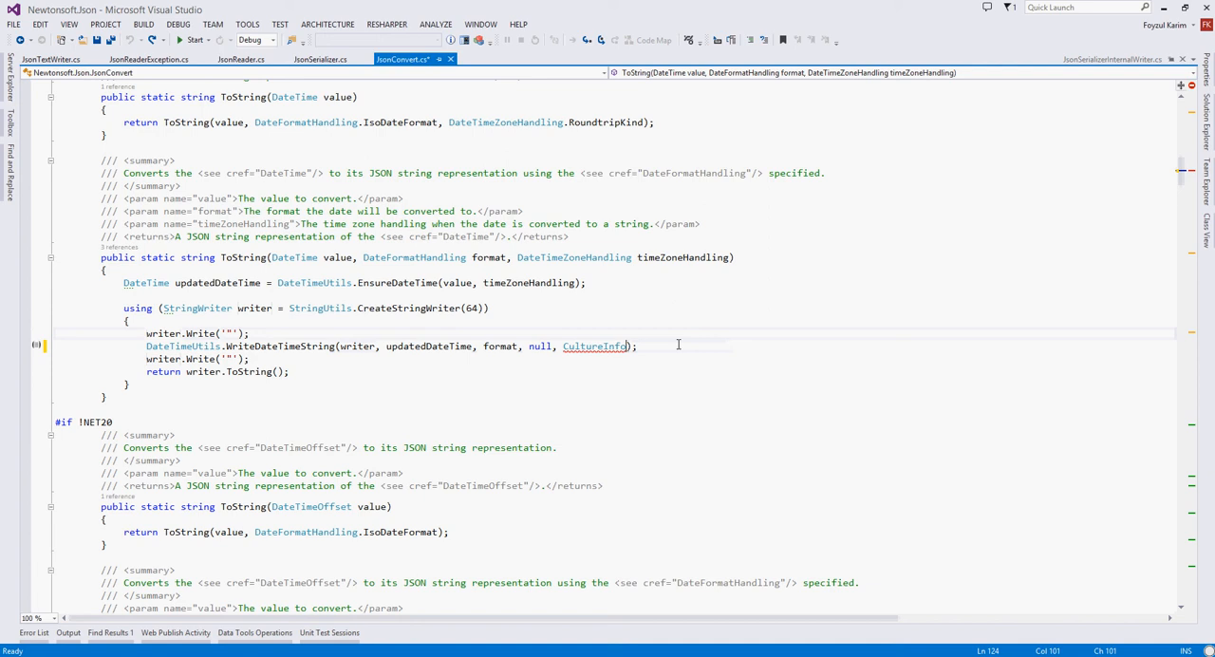
{"action": "type", "text": ".CurrentUICulture"}
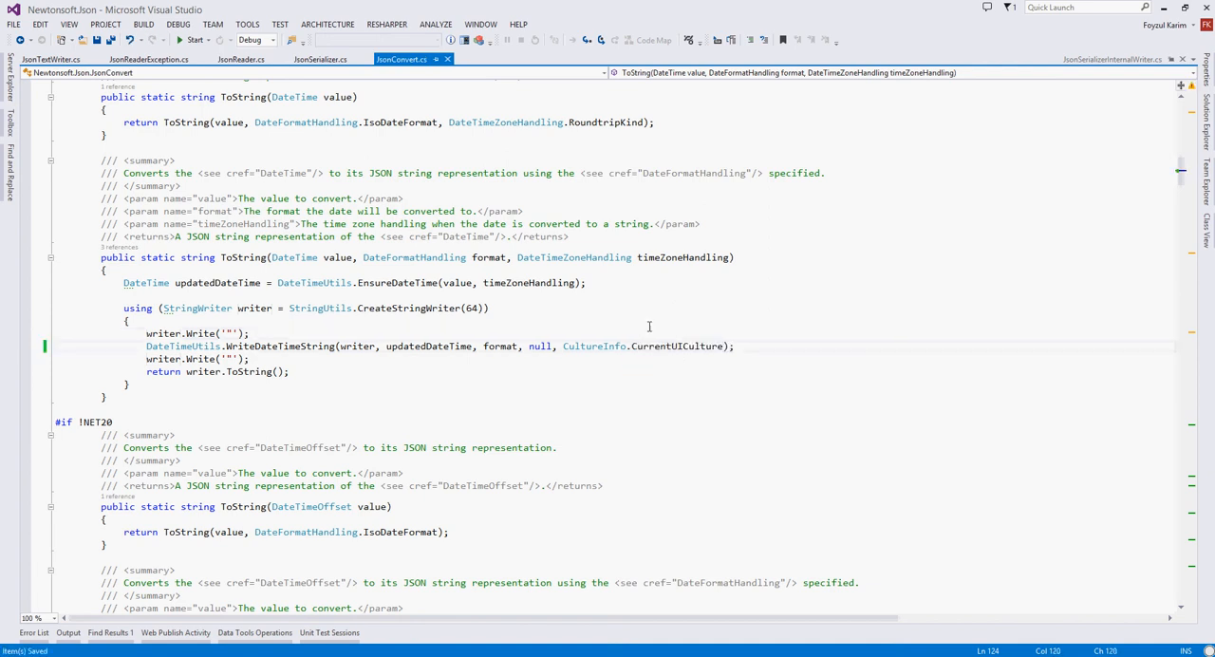
{"action": "mouse_move", "coordinate": [852, 543]}
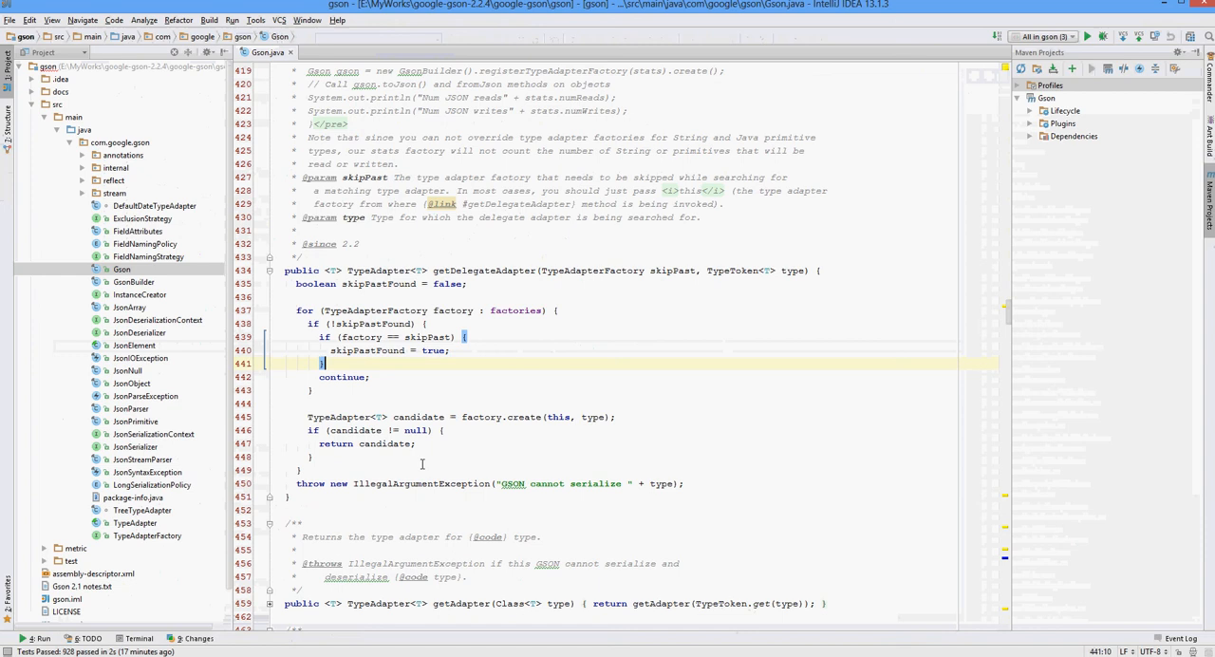
{"action": "mouse_move", "coordinate": [766, 575]}
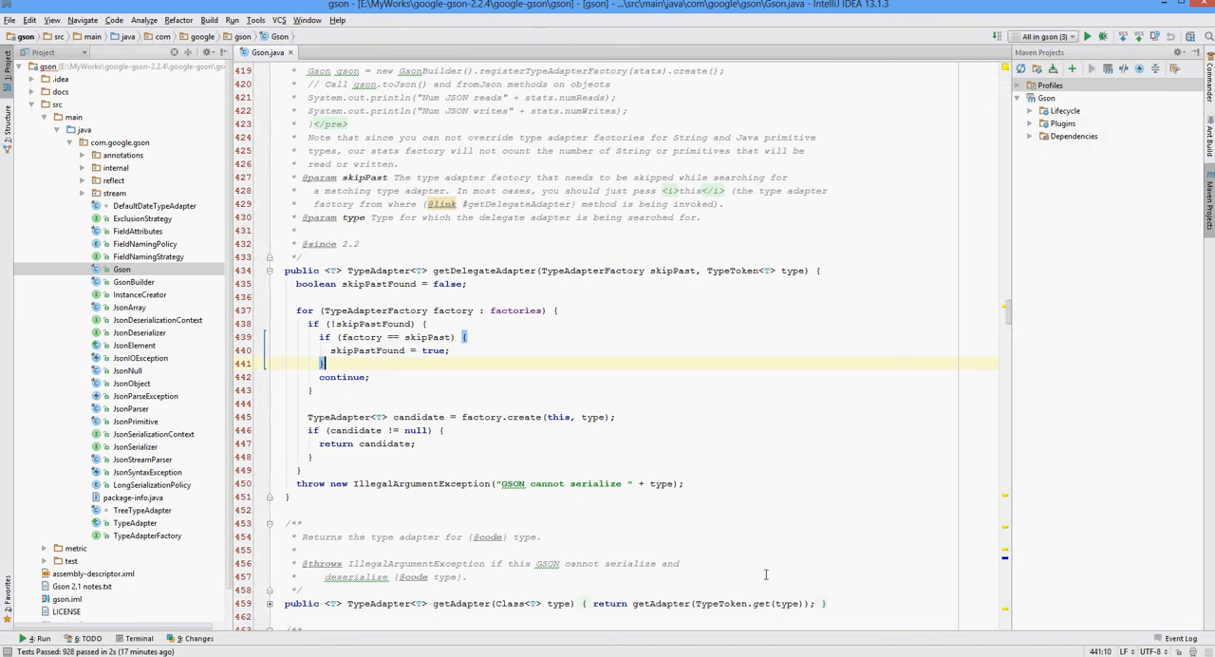
{"action": "mouse_move", "coordinate": [487, 422]}
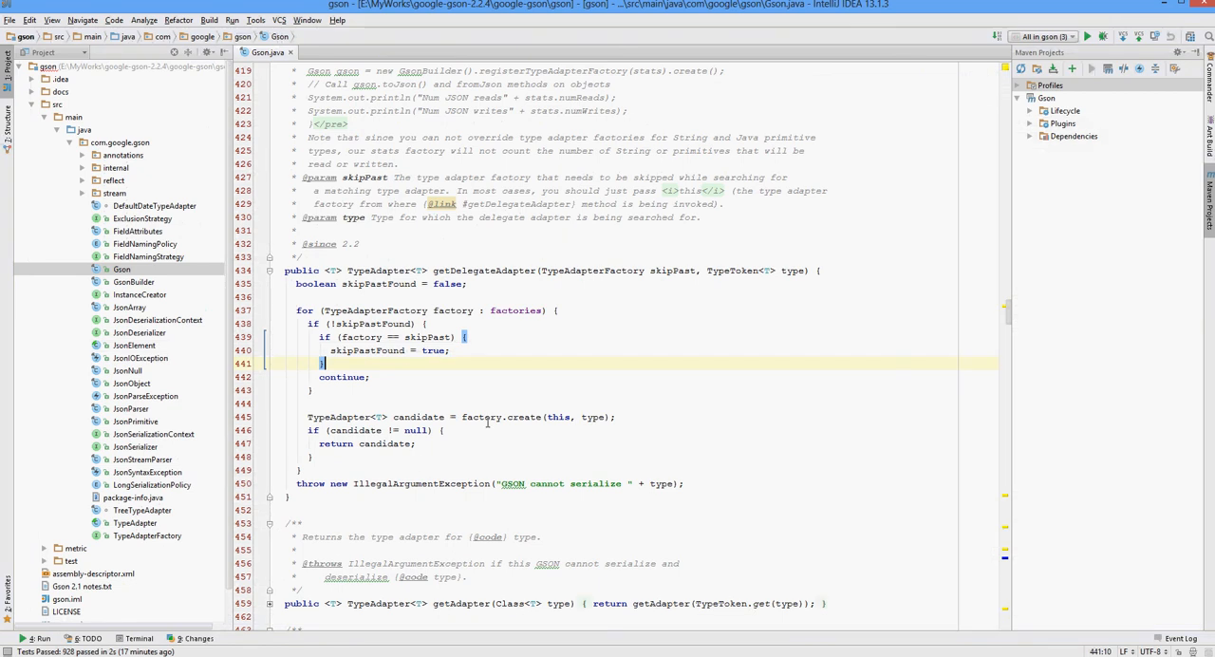
Add 'else break;' after the if (factory == skipPast) block in Gson's getDelegateAdapter loop
{"action": "type", "text": "else"}
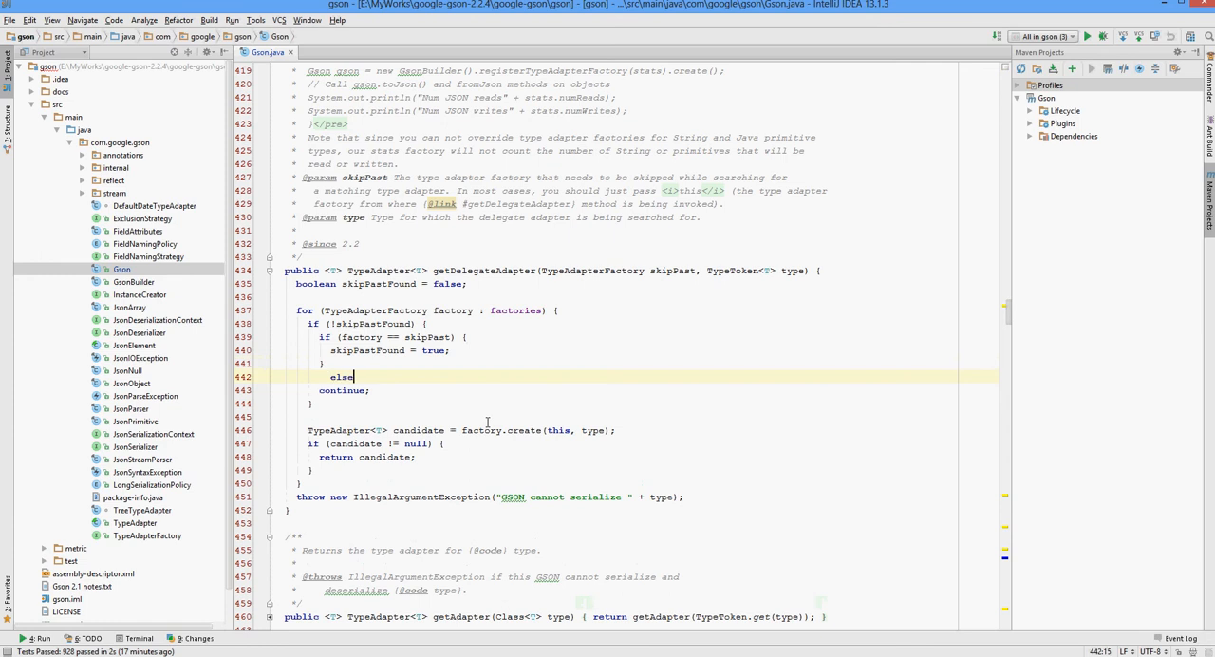
{"action": "type", "text": "{"}
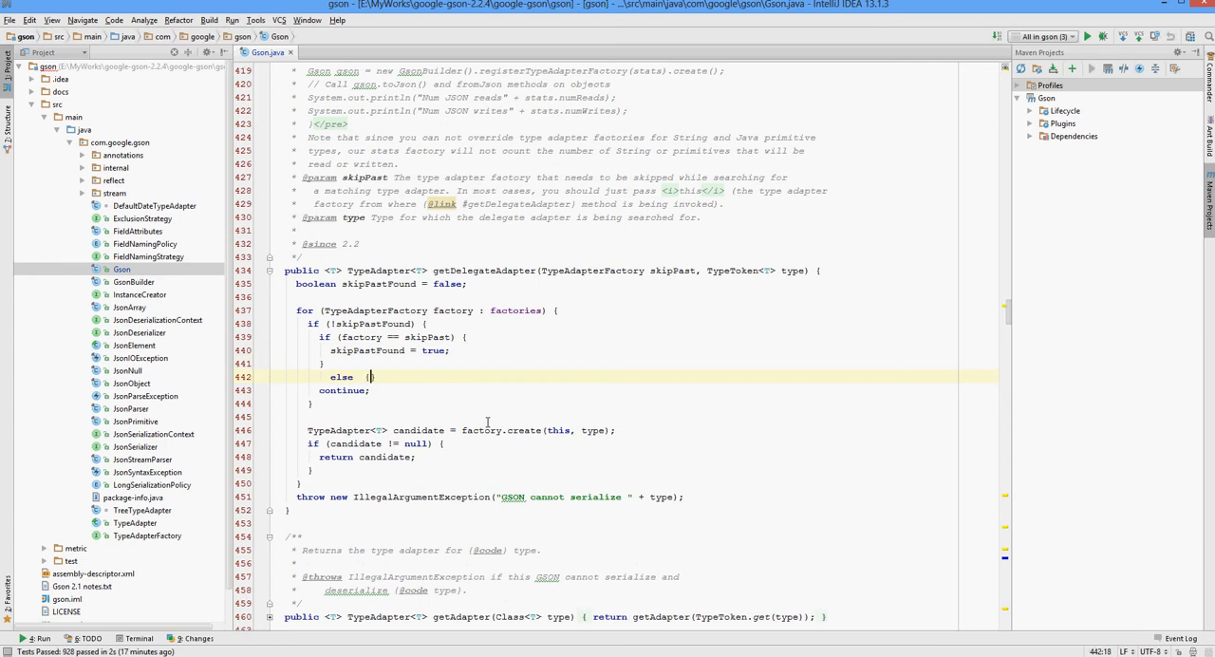
{"action": "type", "text": "break;"}
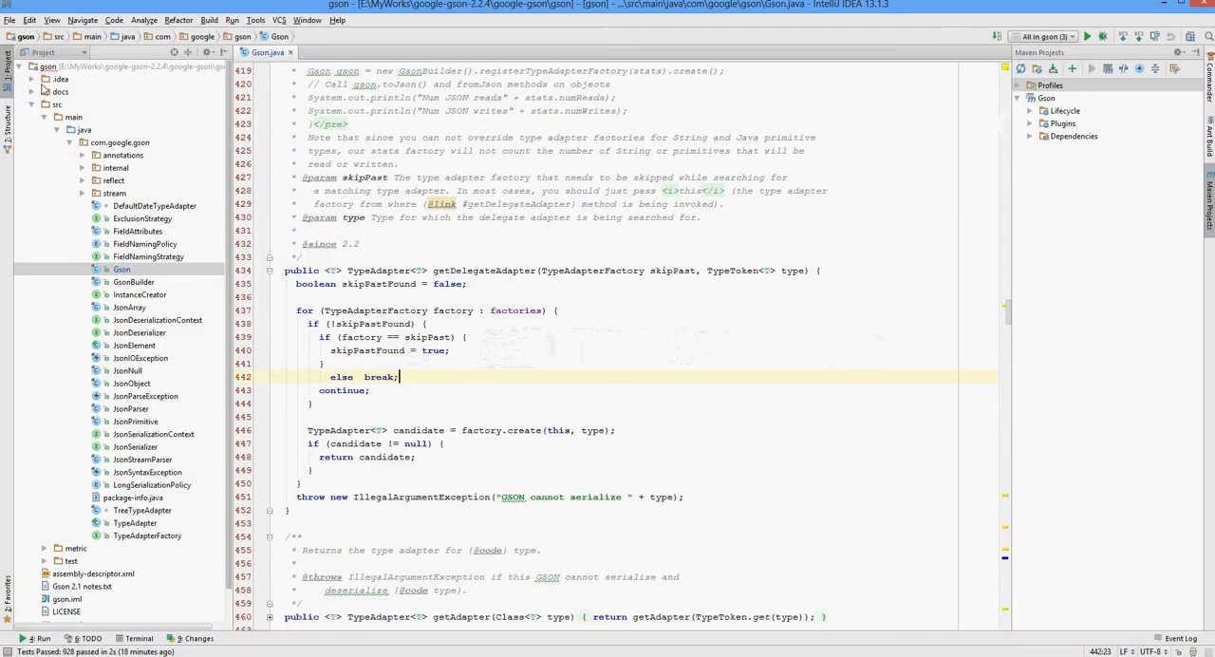
{"action": "left_click", "coordinate": [57, 103]}
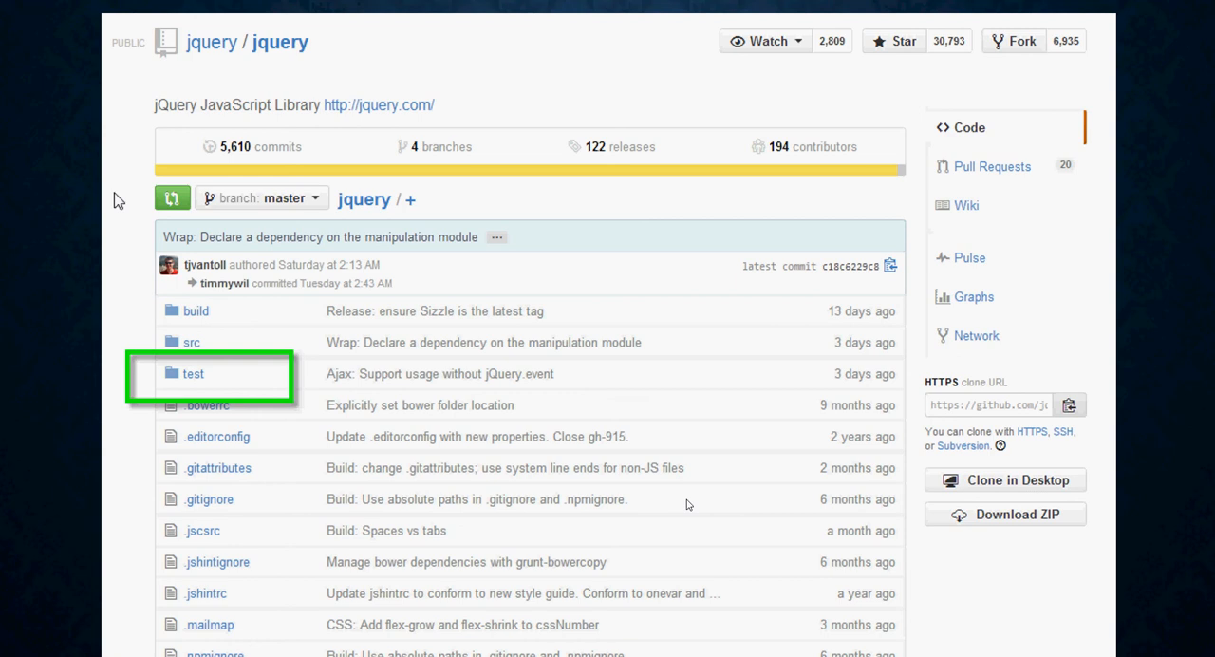
{"action": "mouse_move", "coordinate": [197, 379]}
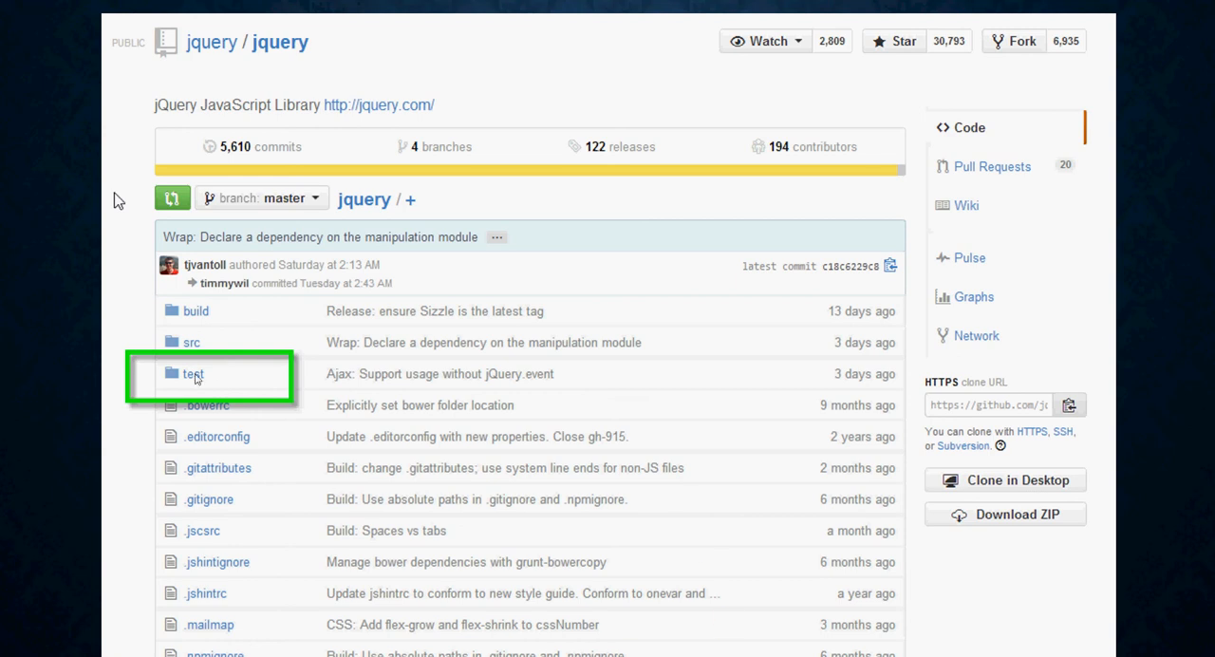
{"action": "mouse_move", "coordinate": [287, 486]}
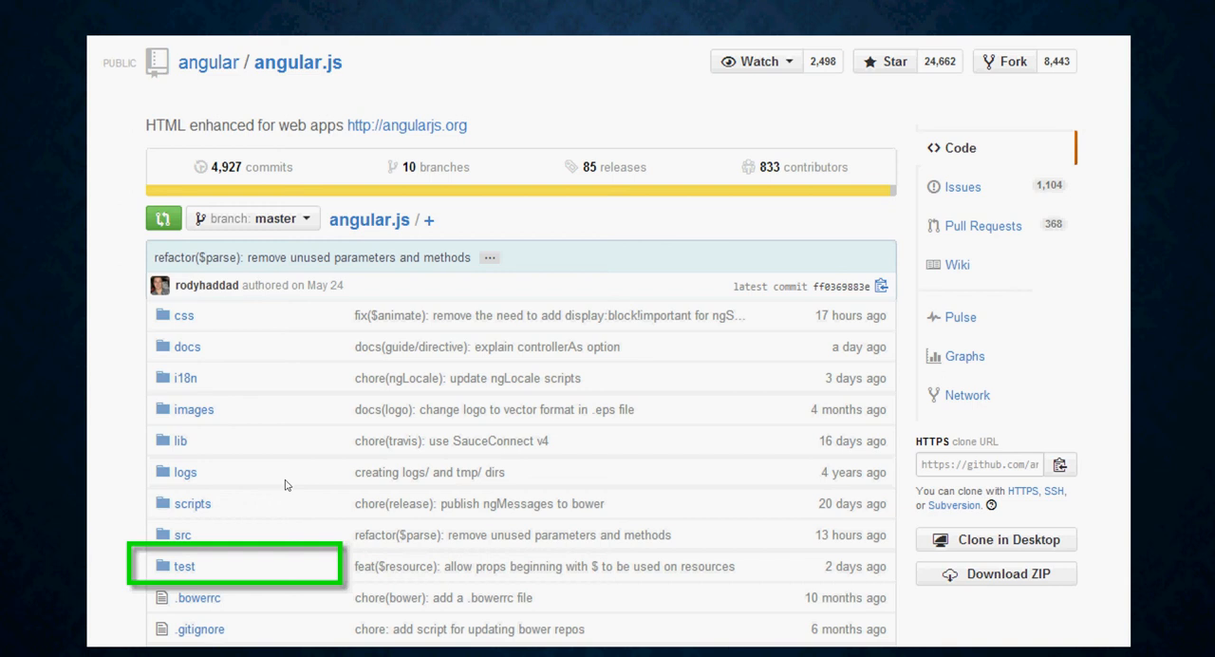
{"action": "mouse_move", "coordinate": [233, 557]}
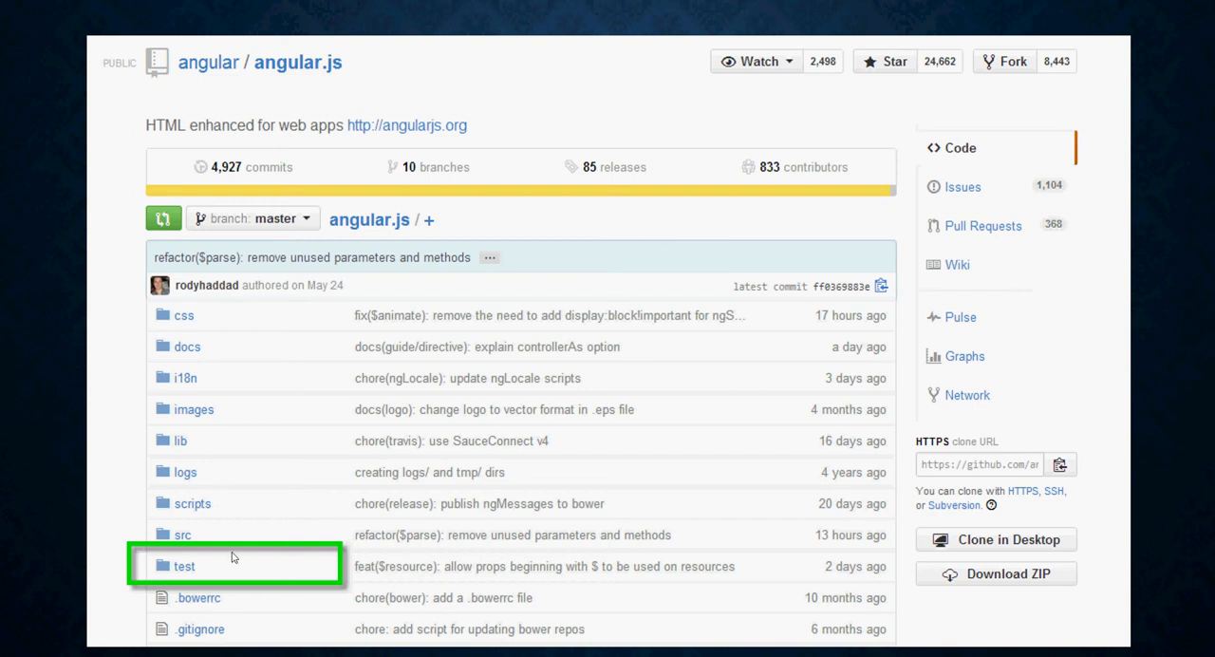
{"action": "mouse_move", "coordinate": [218, 570]}
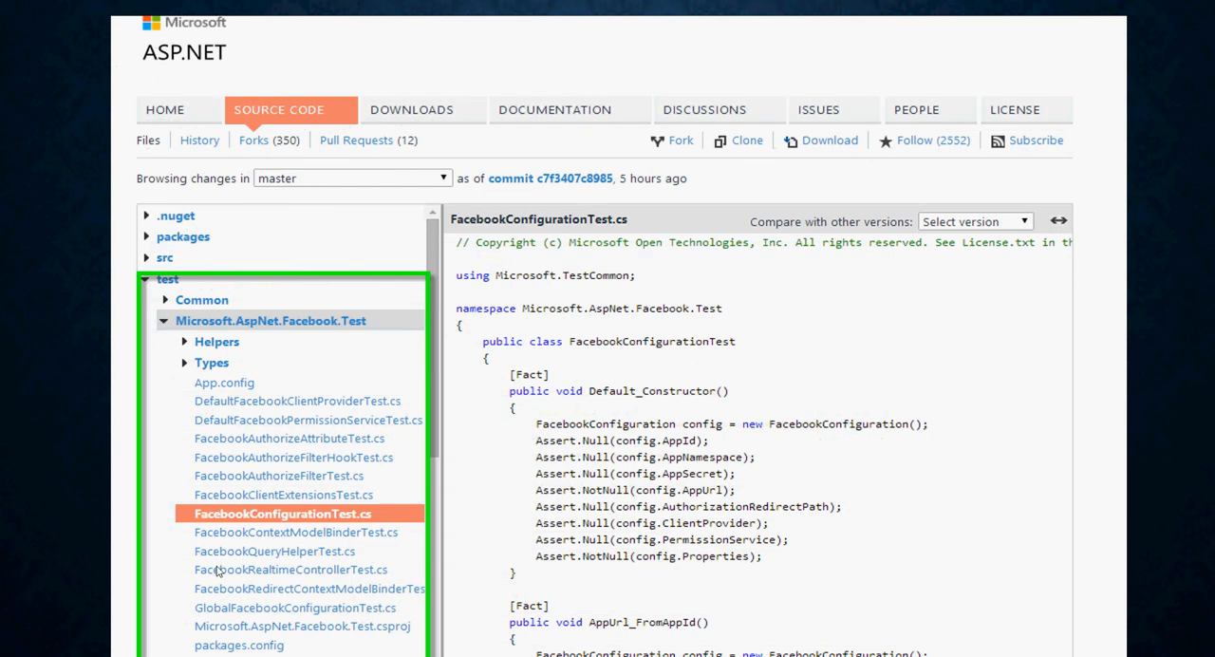
{"action": "mouse_move", "coordinate": [74, 621]}
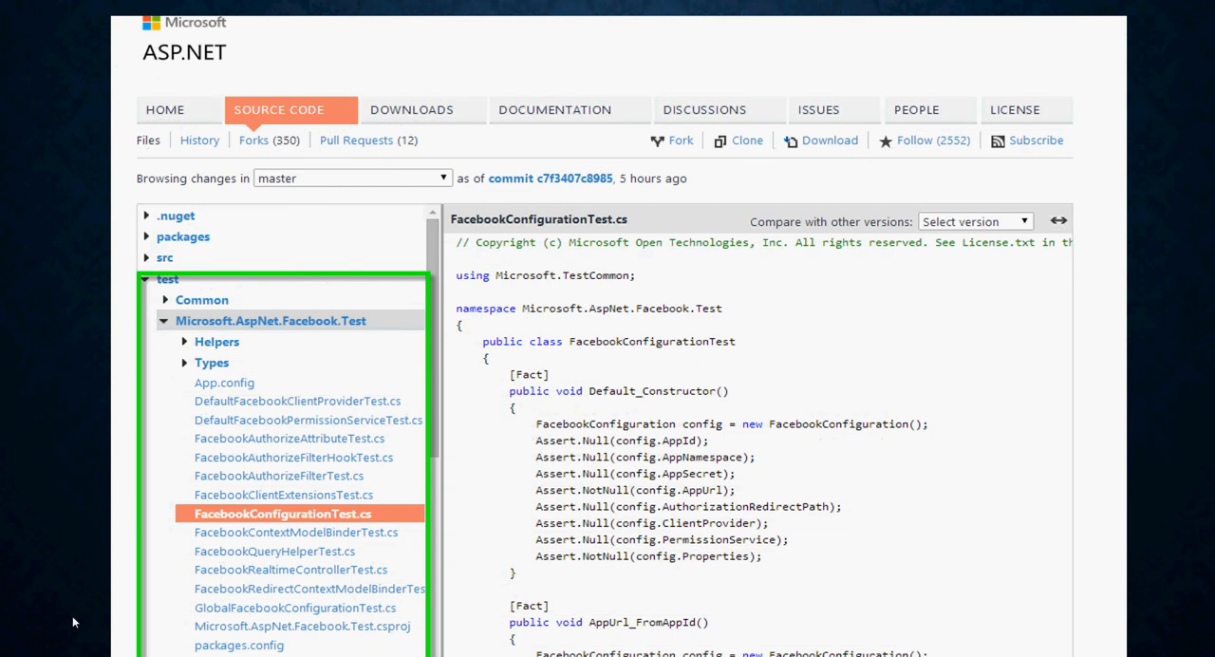
{"action": "mouse_move", "coordinate": [289, 513]}
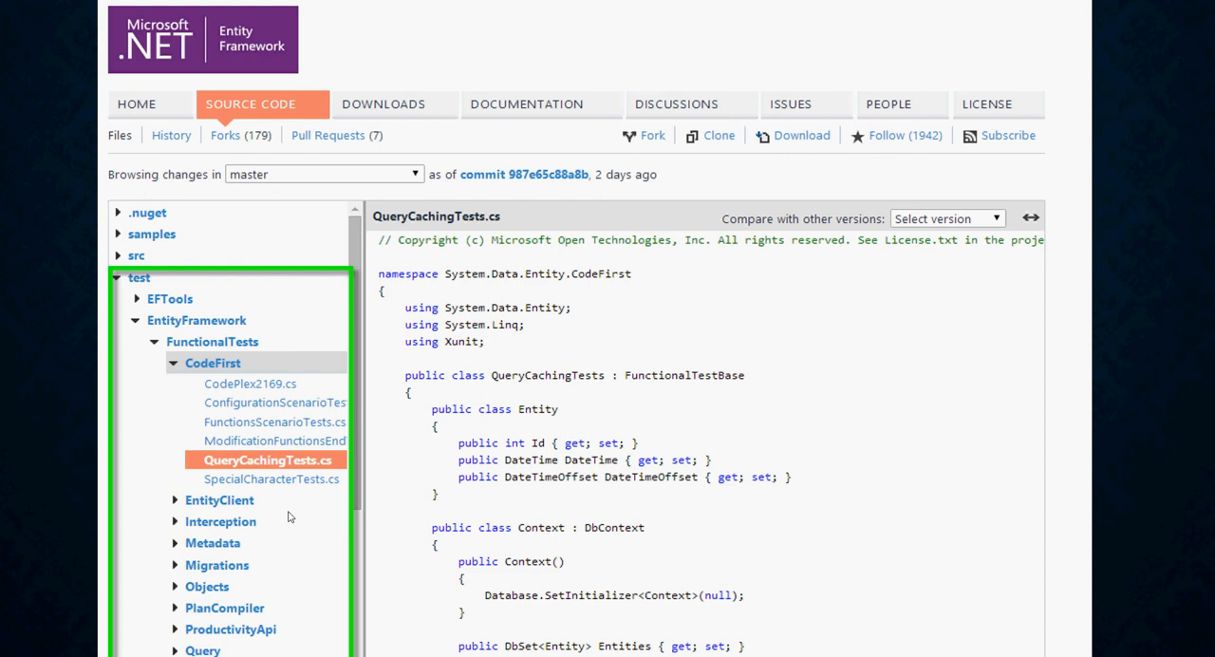
{"action": "mouse_move", "coordinate": [40, 402]}
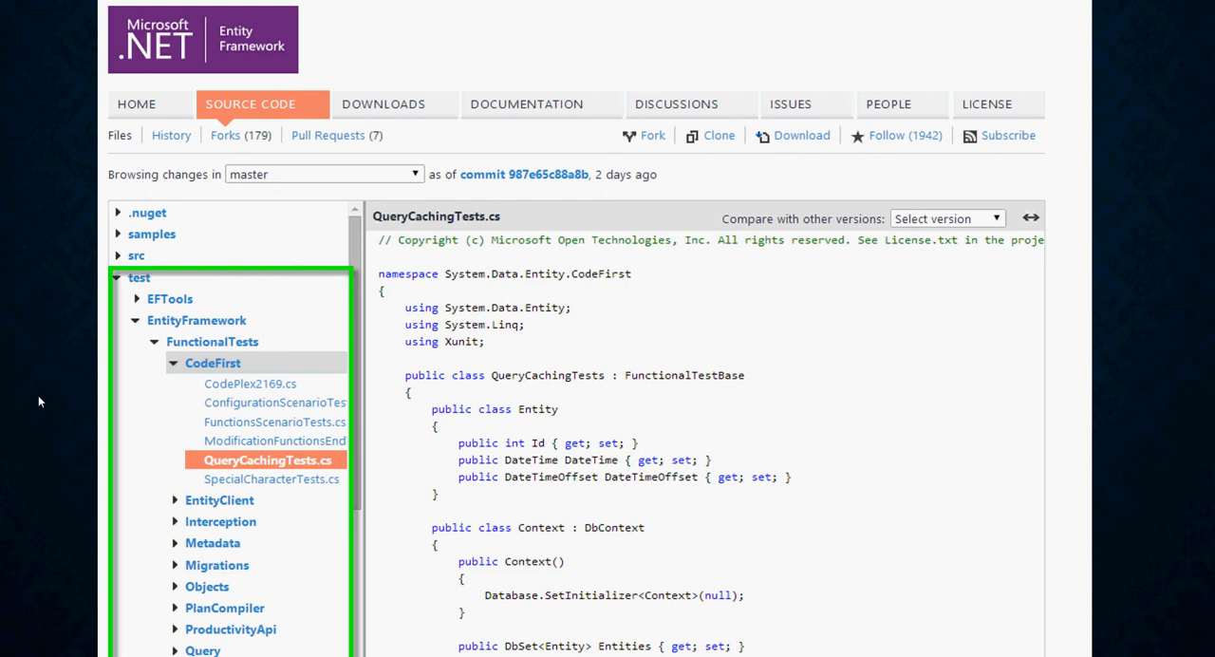
{"action": "mouse_move", "coordinate": [270, 465]}
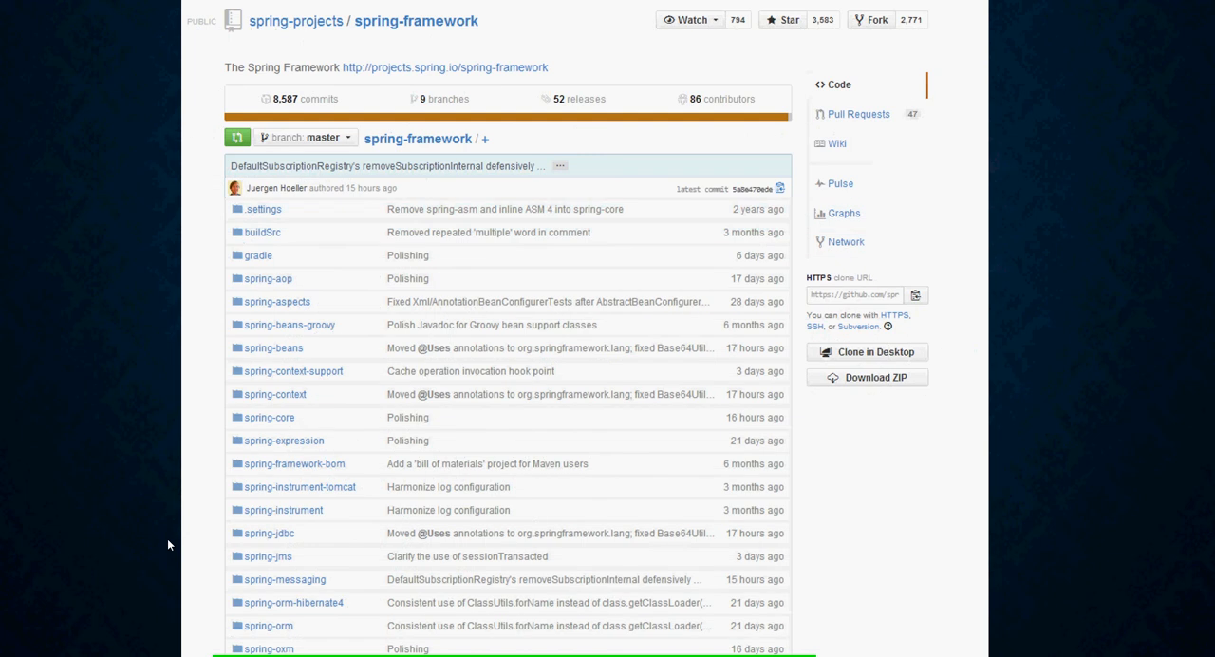
{"action": "mouse_move", "coordinate": [266, 637]}
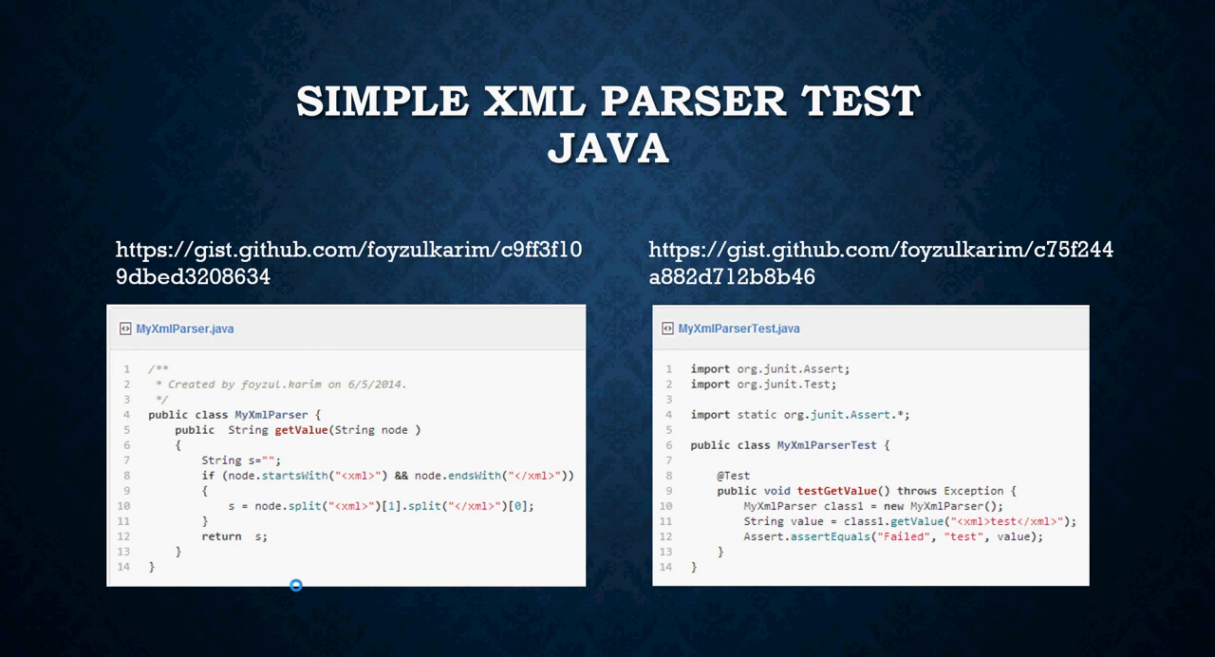
{"action": "mouse_move", "coordinate": [256, 423]}
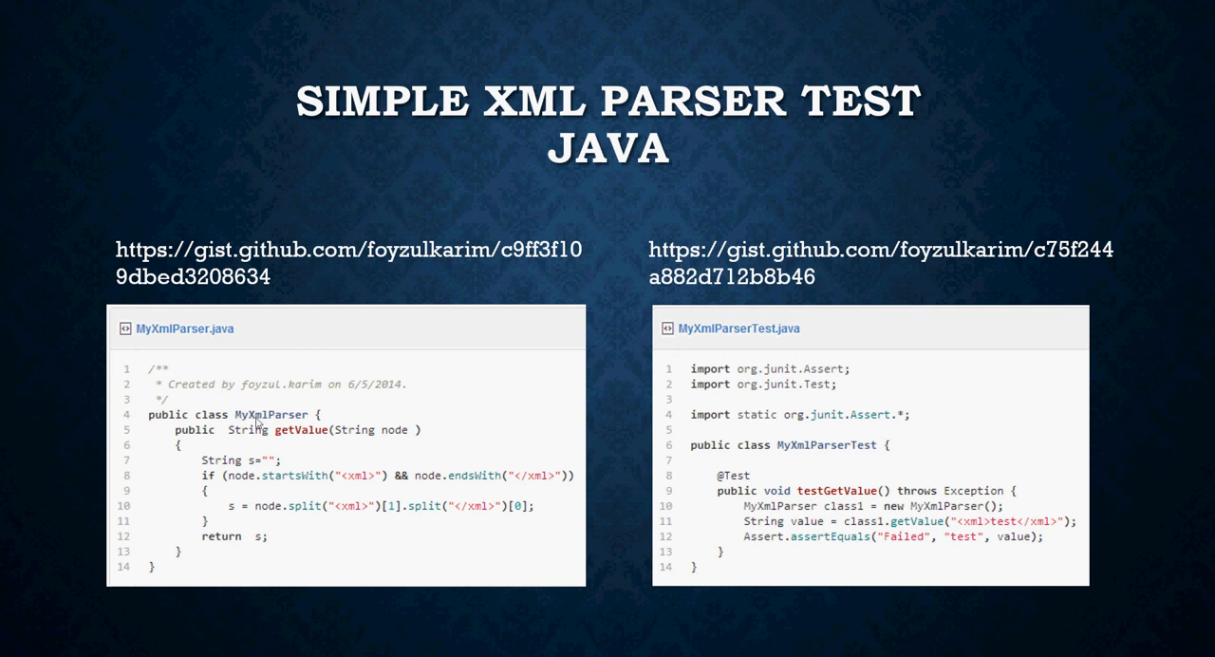
{"action": "mouse_move", "coordinate": [394, 464]}
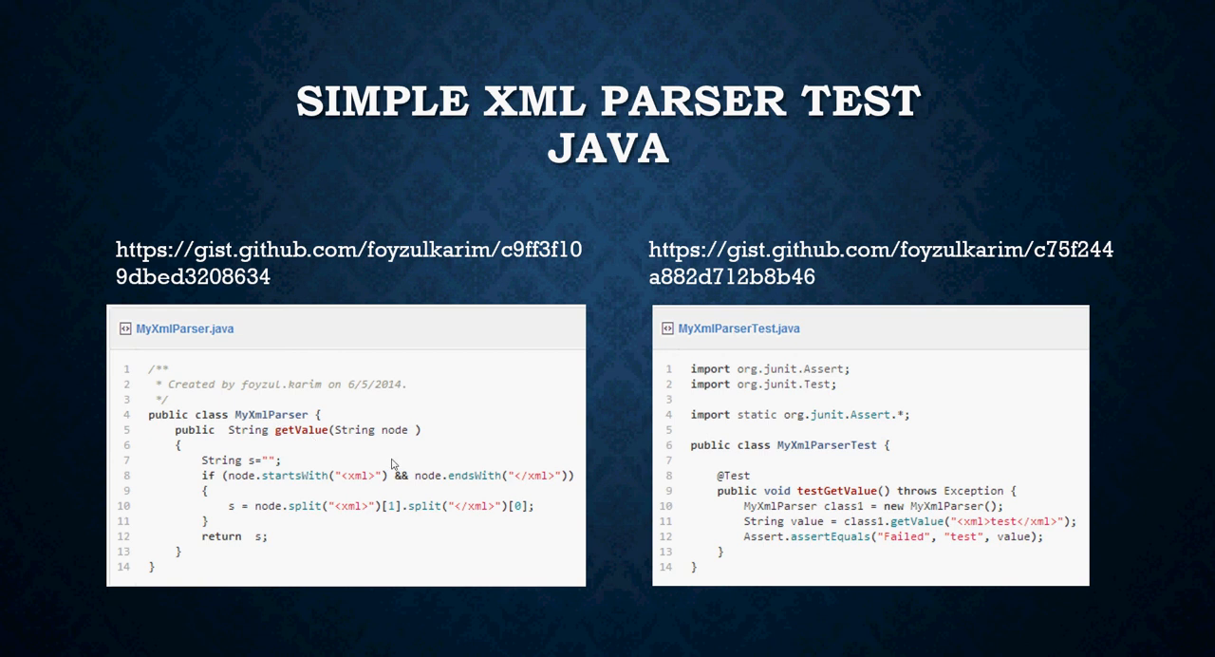
{"action": "mouse_move", "coordinate": [262, 475]}
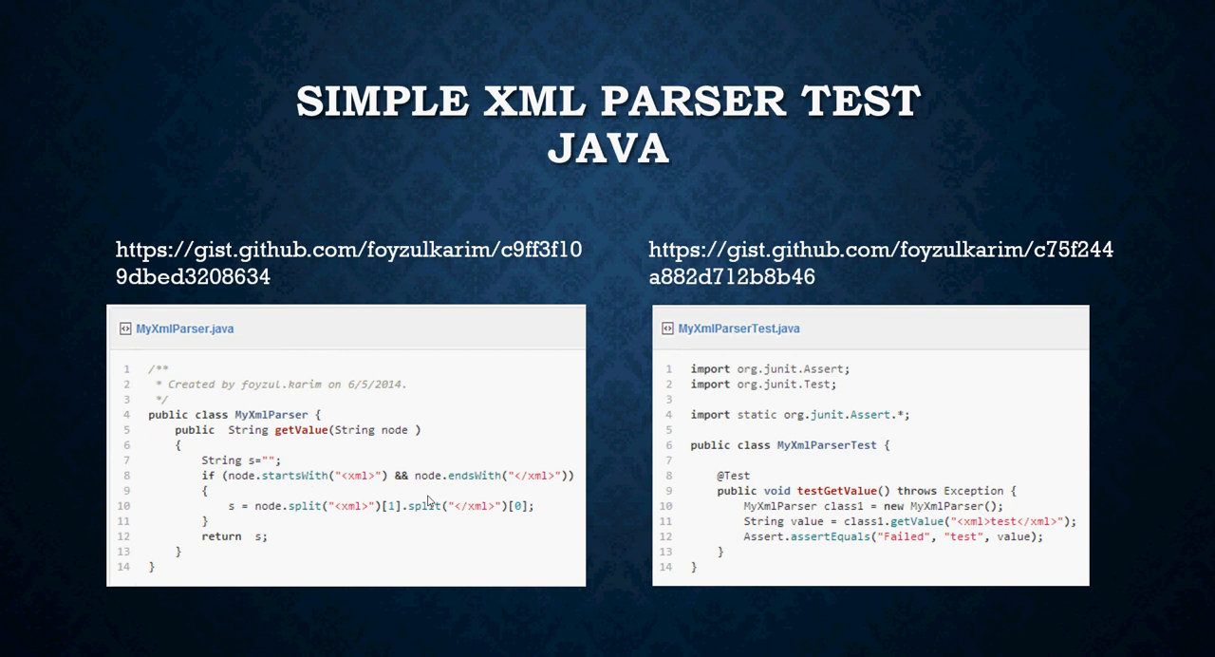
{"action": "mouse_move", "coordinate": [369, 519]}
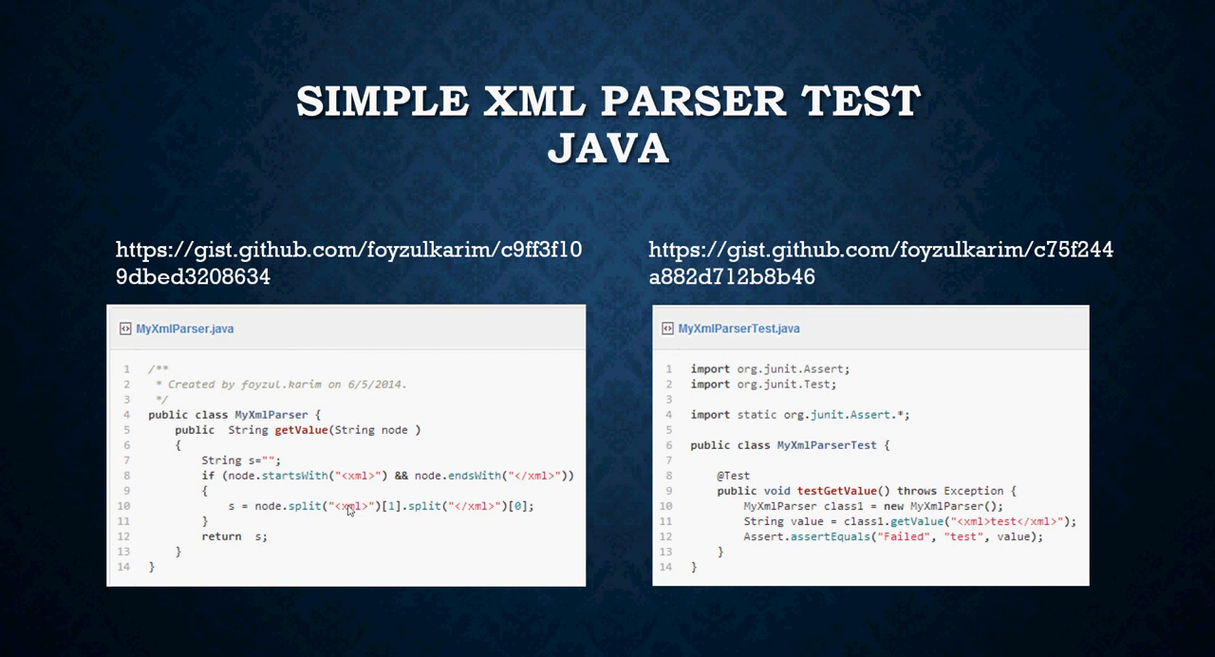
{"action": "mouse_move", "coordinate": [317, 472]}
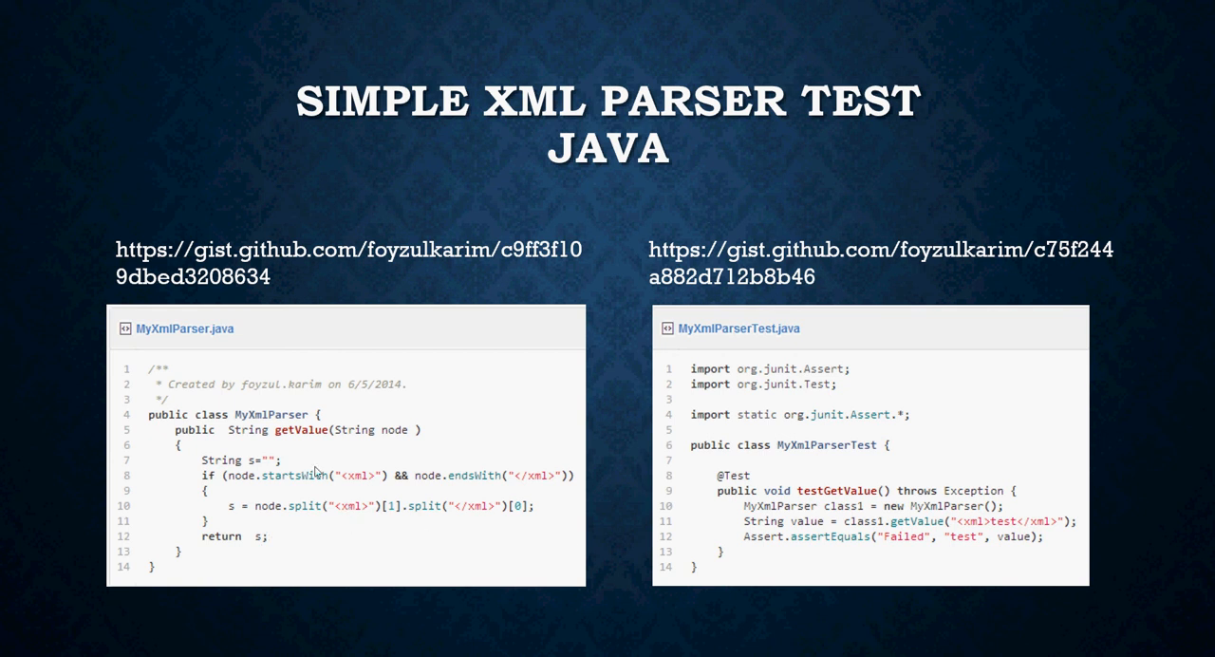
{"action": "mouse_move", "coordinate": [316, 444]}
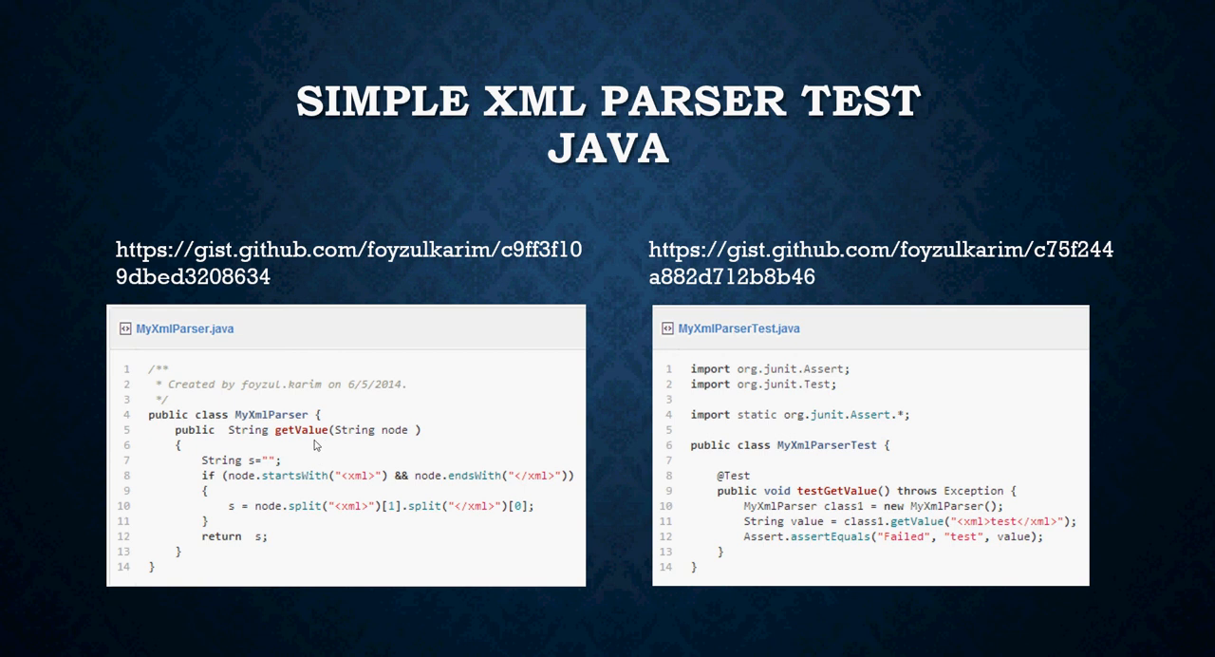
{"action": "mouse_move", "coordinate": [875, 507]}
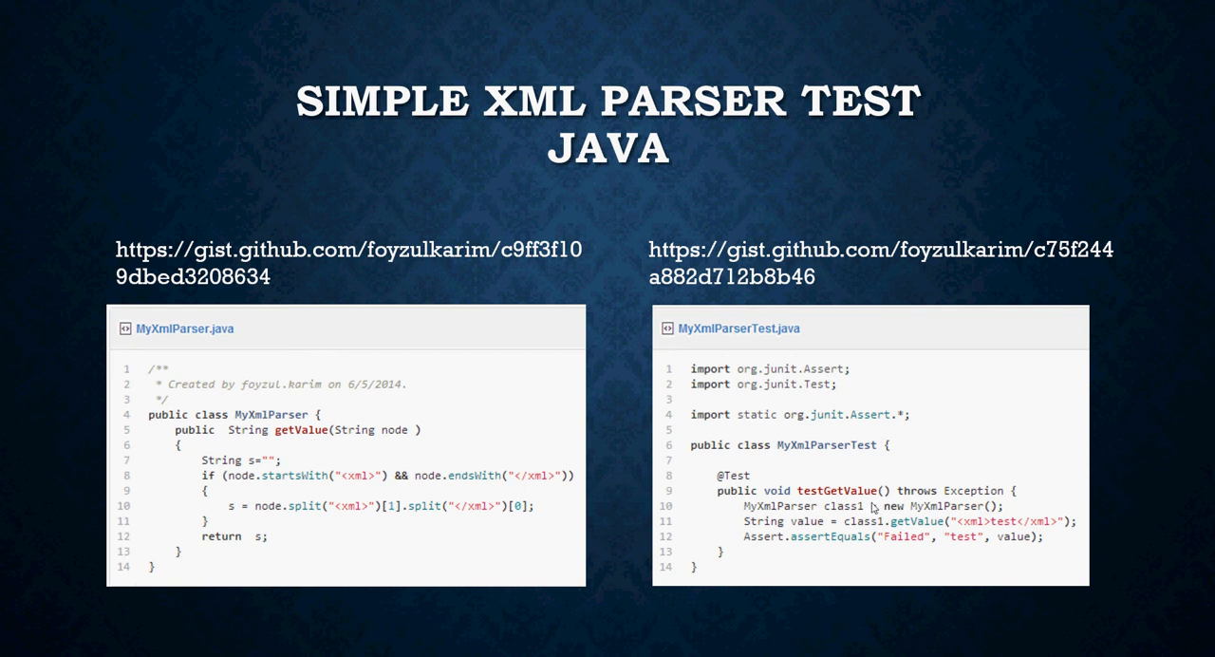
{"action": "mouse_move", "coordinate": [833, 455]}
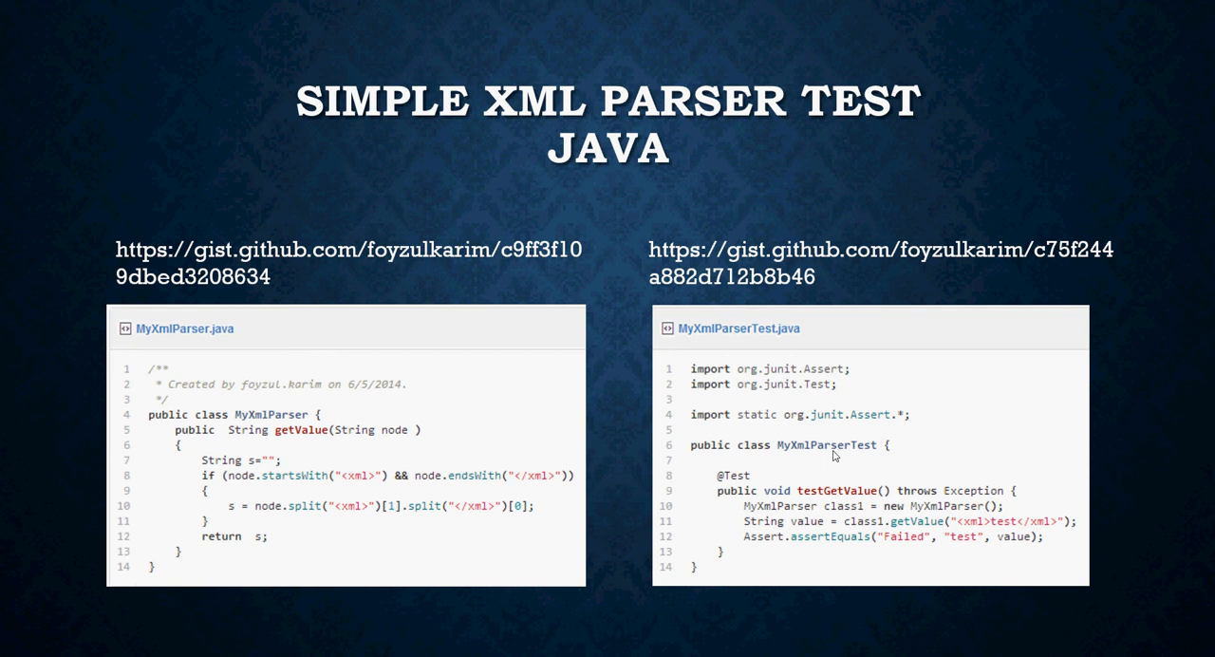
{"action": "mouse_move", "coordinate": [747, 492]}
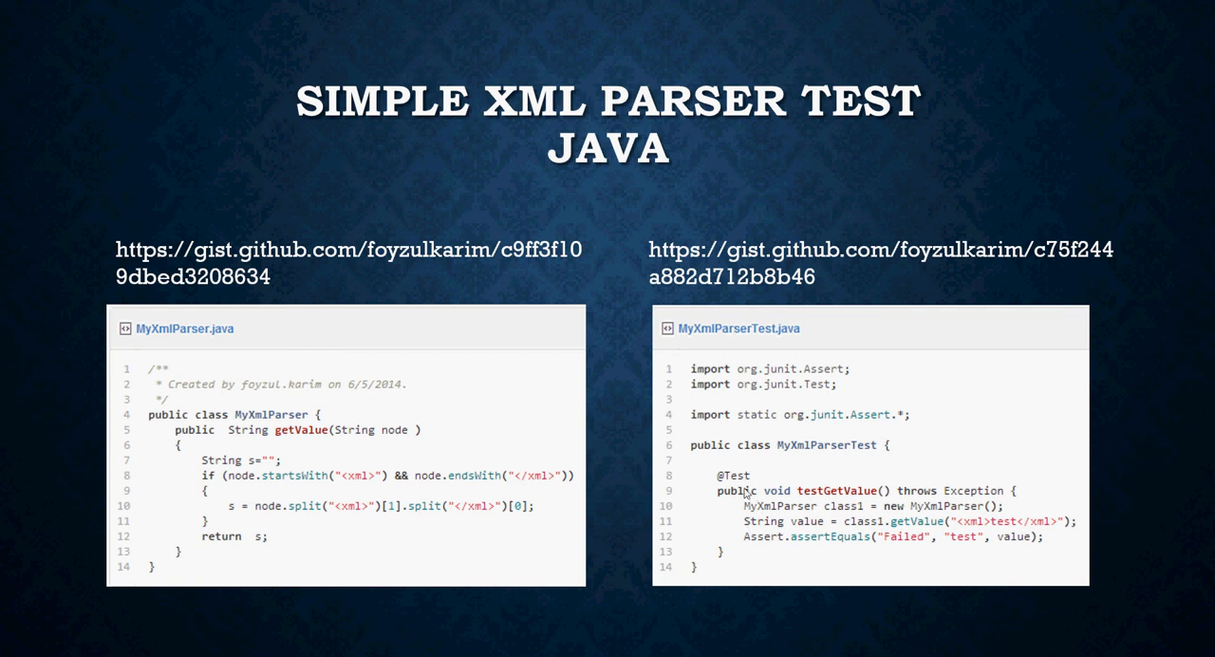
{"action": "mouse_move", "coordinate": [850, 505]}
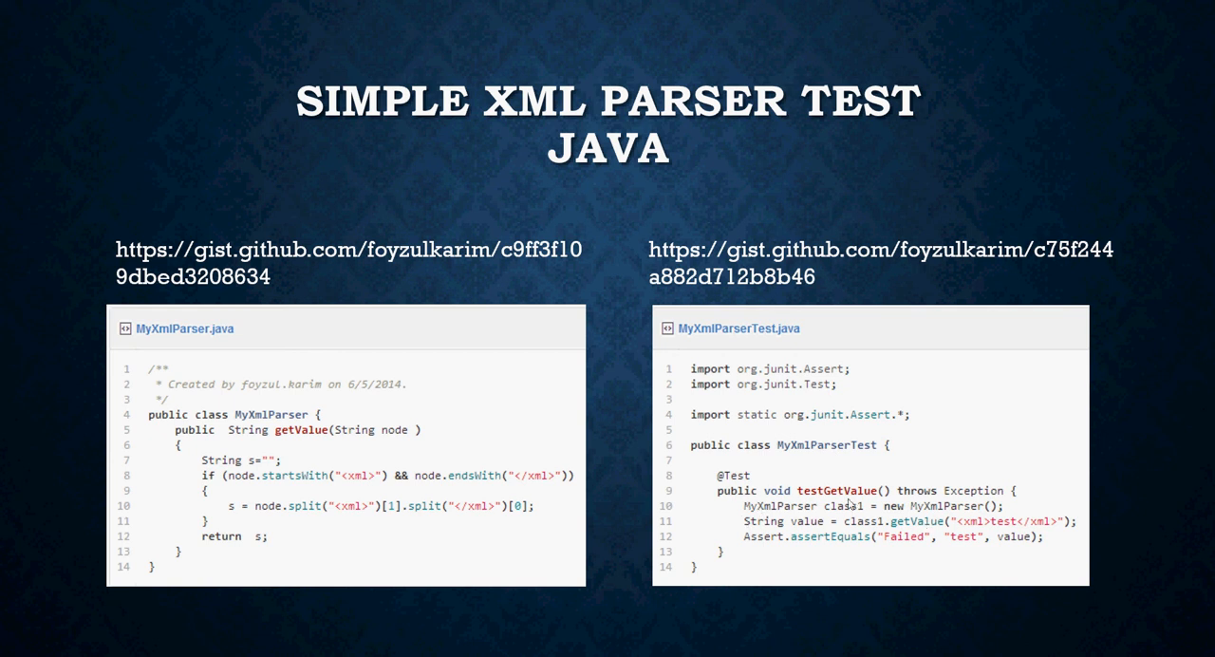
{"action": "mouse_move", "coordinate": [898, 510]}
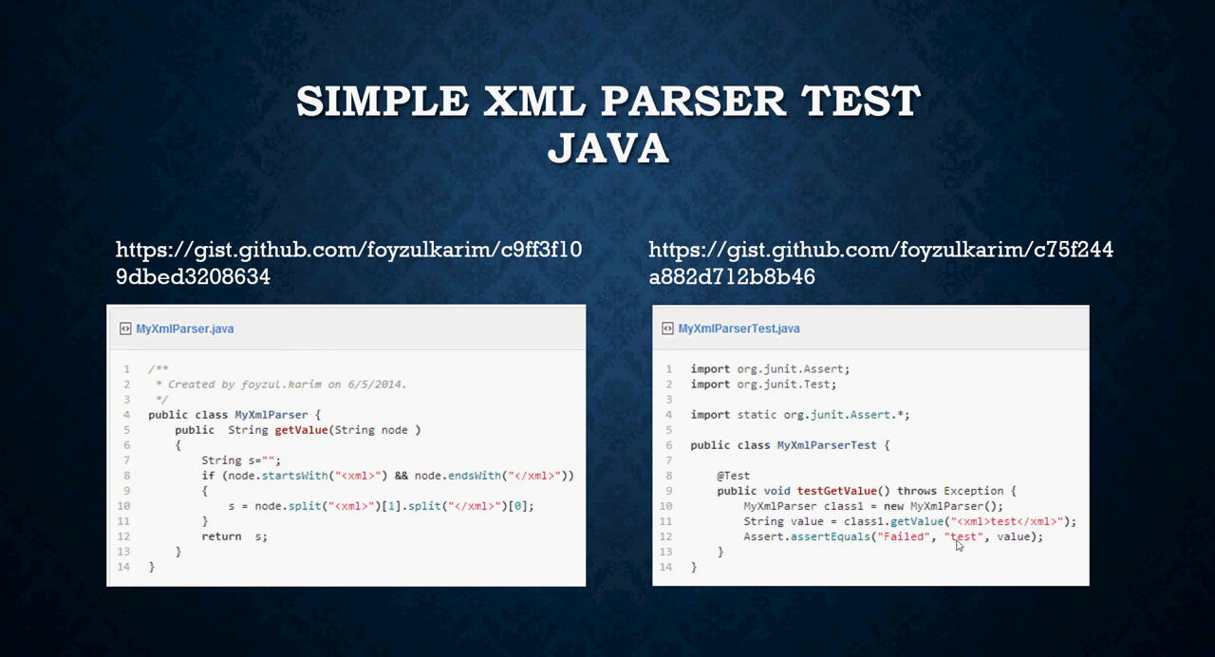
{"action": "mouse_move", "coordinate": [926, 528]}
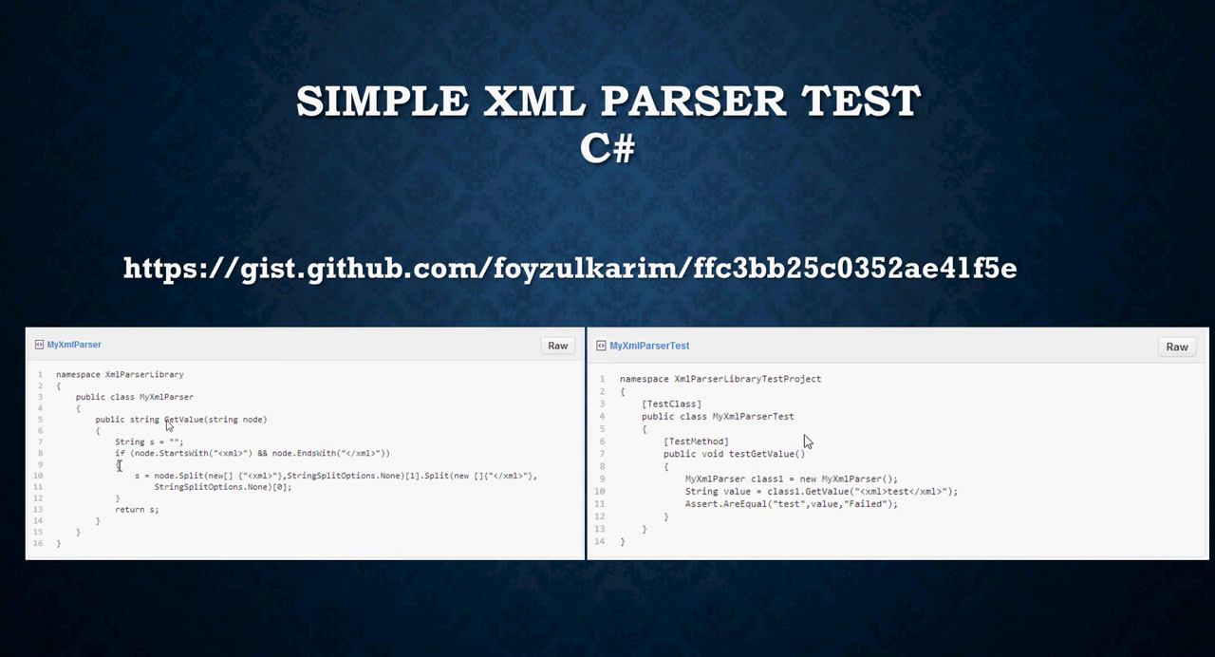
{"action": "mouse_move", "coordinate": [258, 428]}
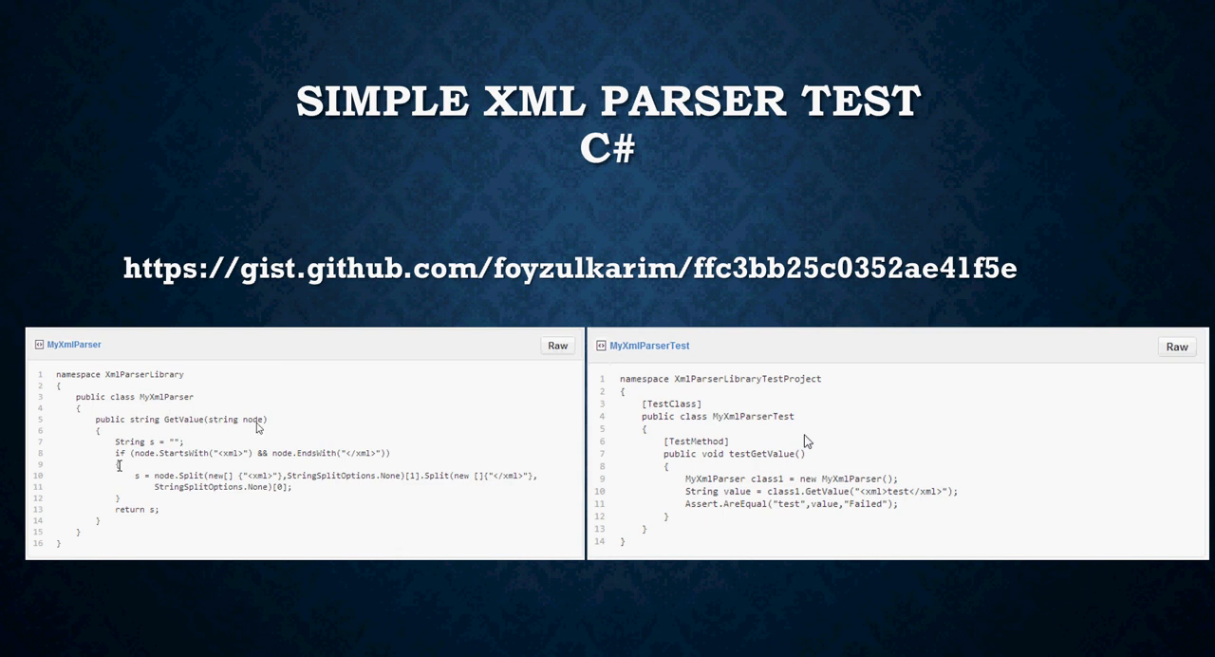
{"action": "mouse_move", "coordinate": [204, 489]}
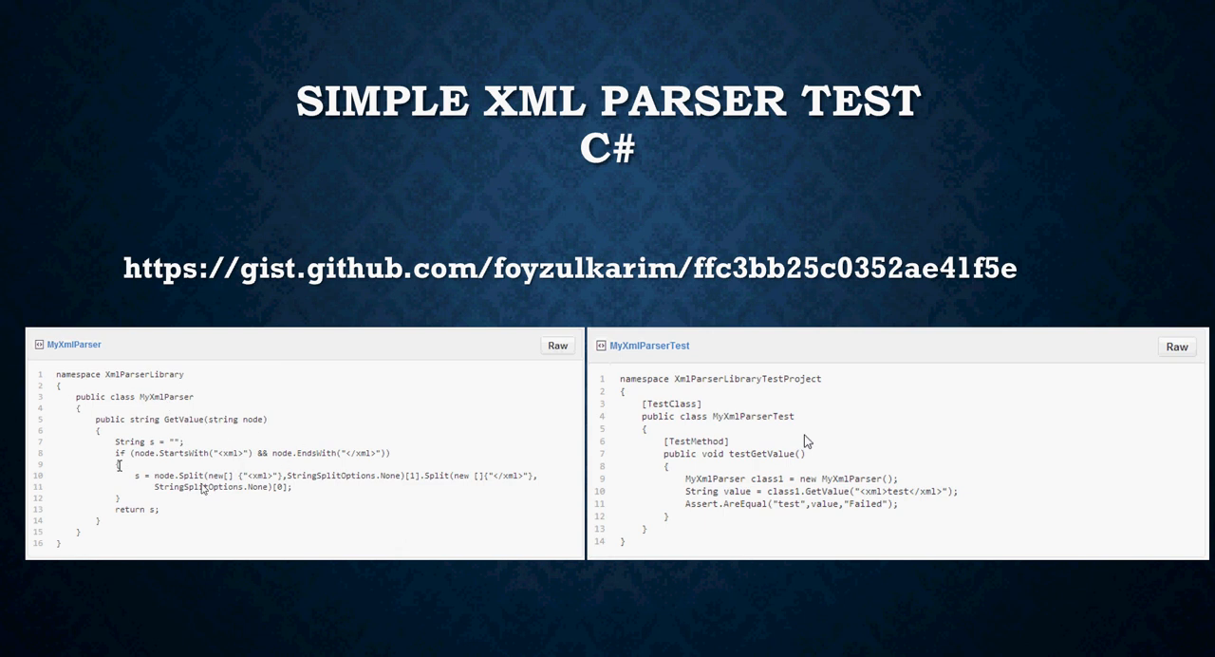
{"action": "mouse_move", "coordinate": [147, 518]}
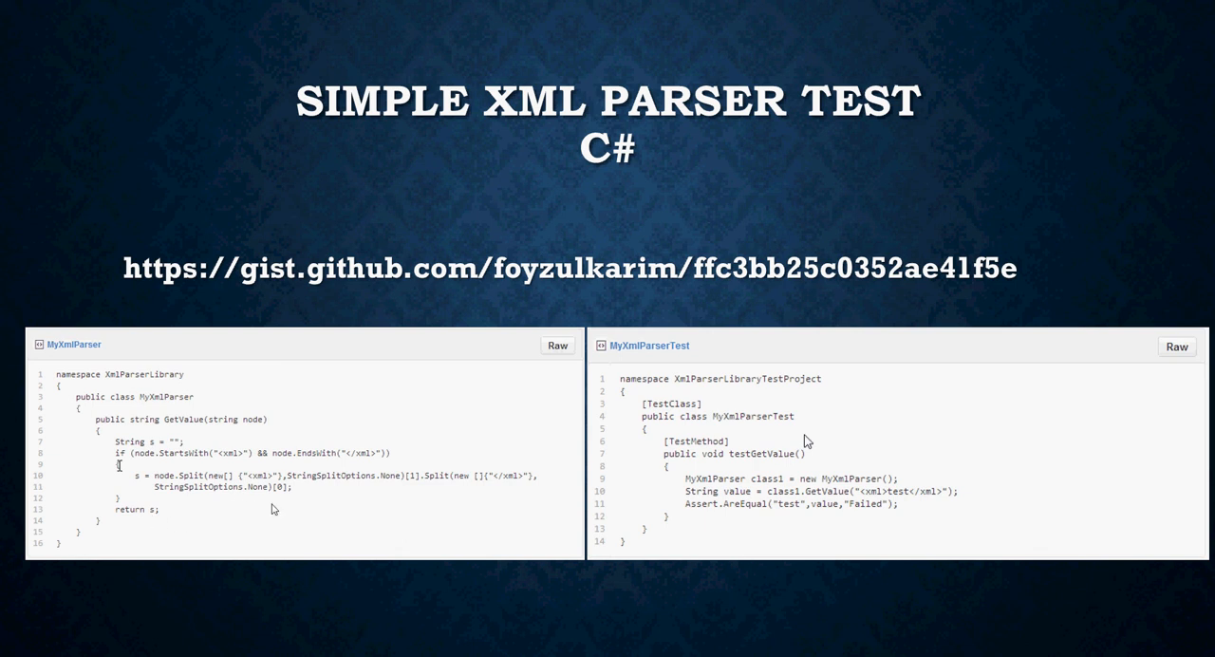
{"action": "mouse_move", "coordinate": [825, 504]}
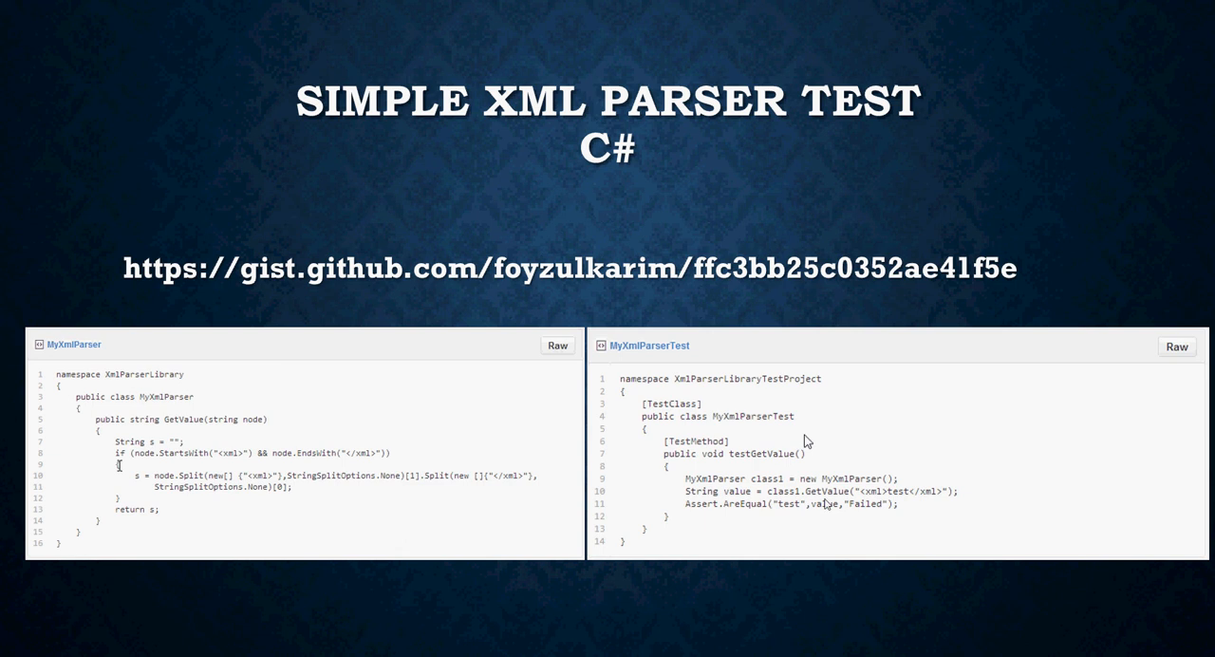
{"action": "mouse_move", "coordinate": [790, 509]}
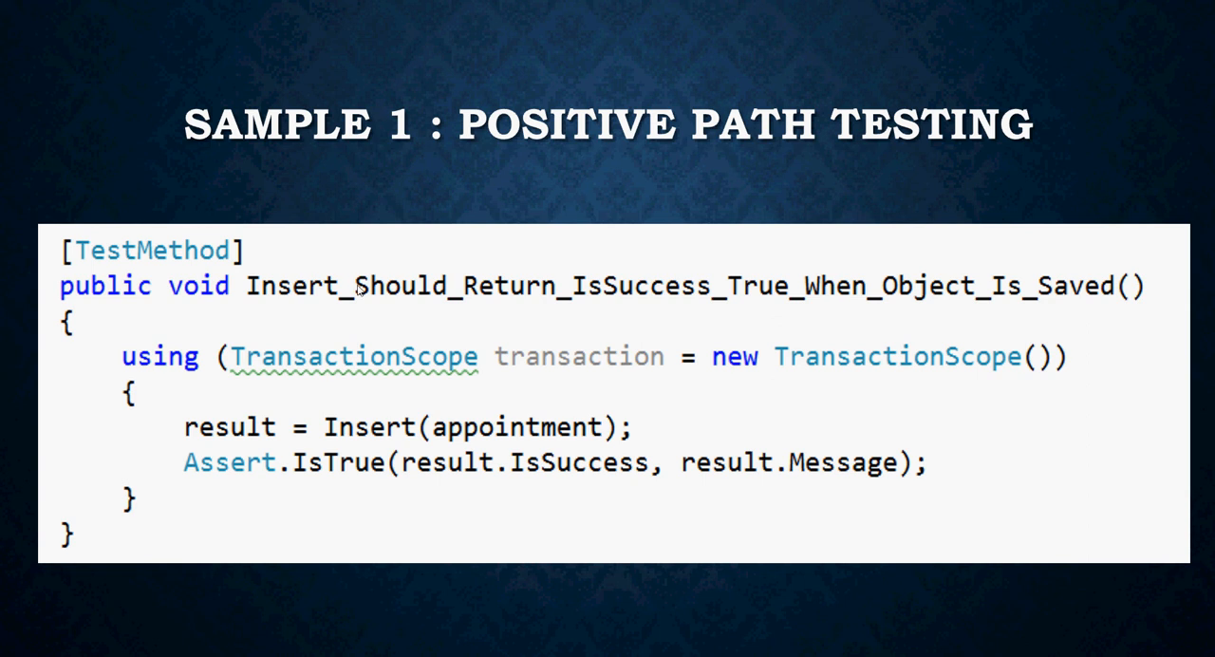
{"action": "mouse_move", "coordinate": [788, 322]}
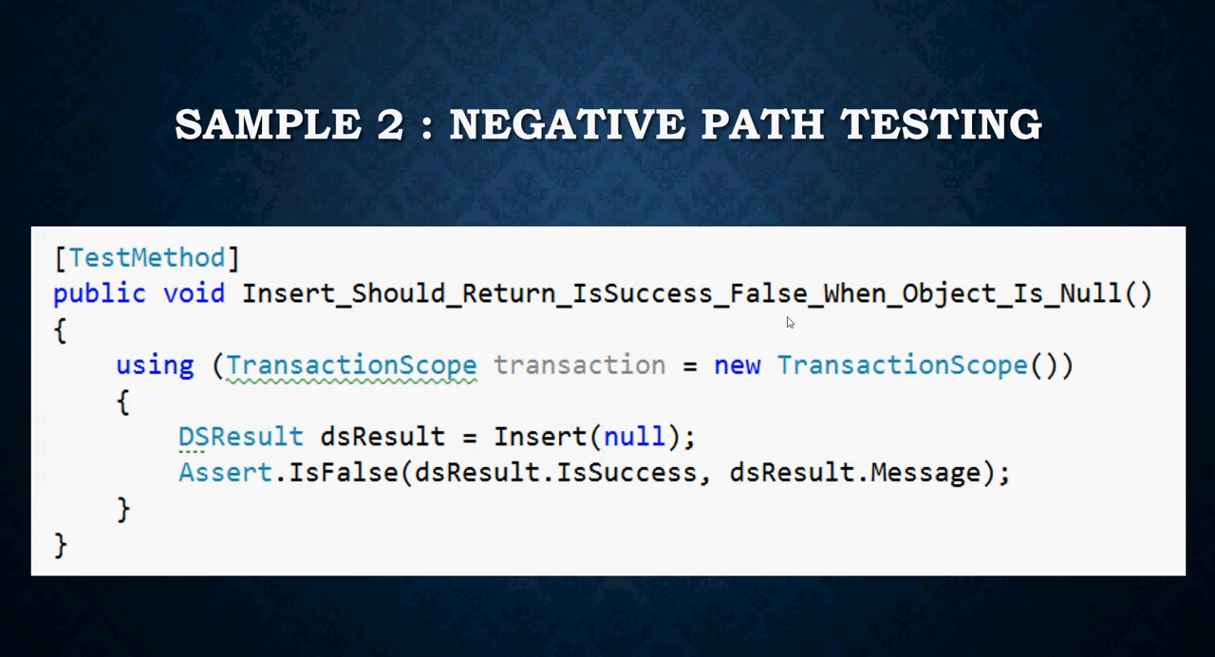
{"action": "mouse_move", "coordinate": [640, 385]}
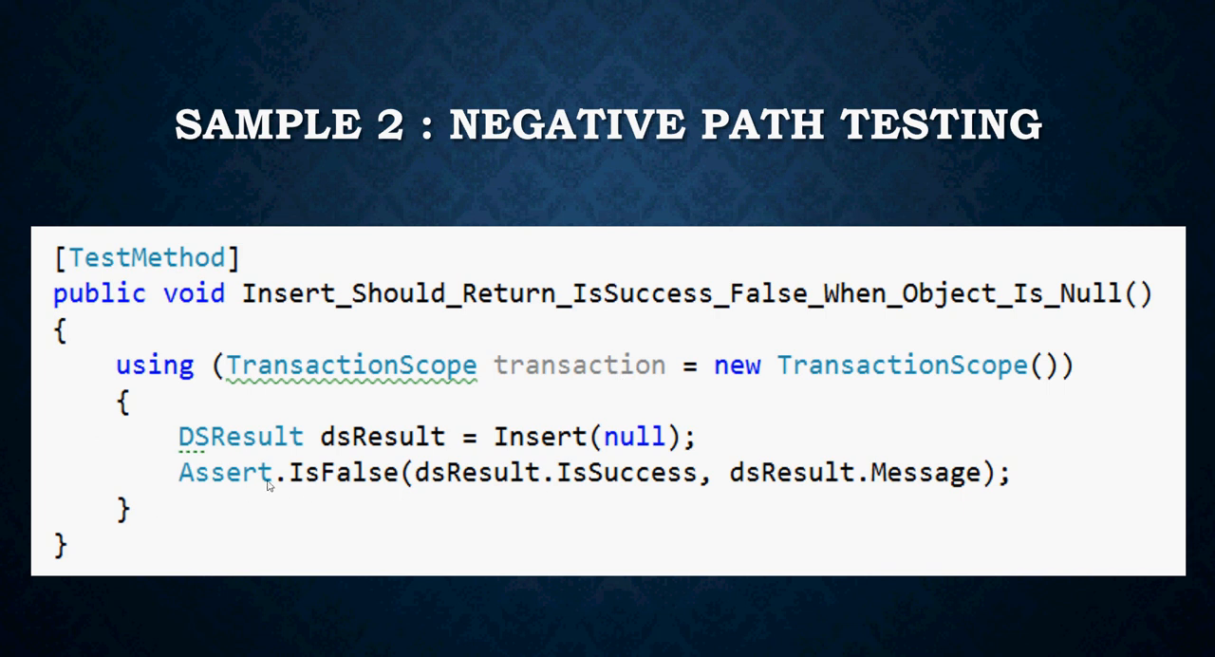
{"action": "mouse_move", "coordinate": [605, 495]}
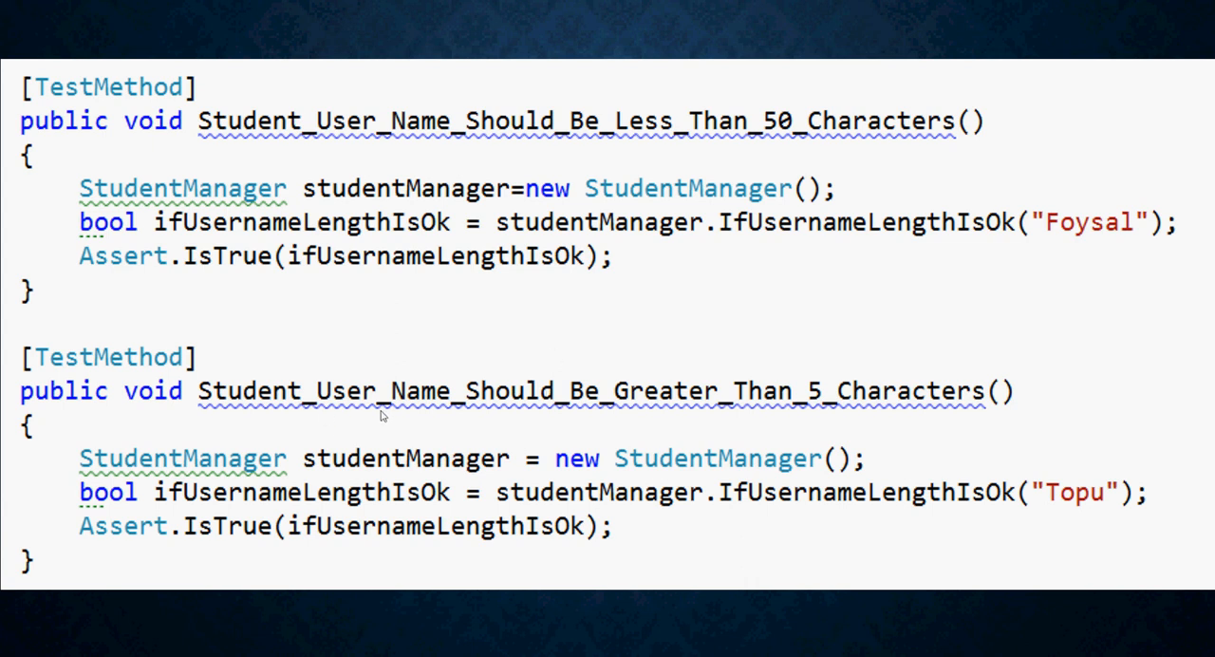
{"action": "mouse_move", "coordinate": [661, 417]}
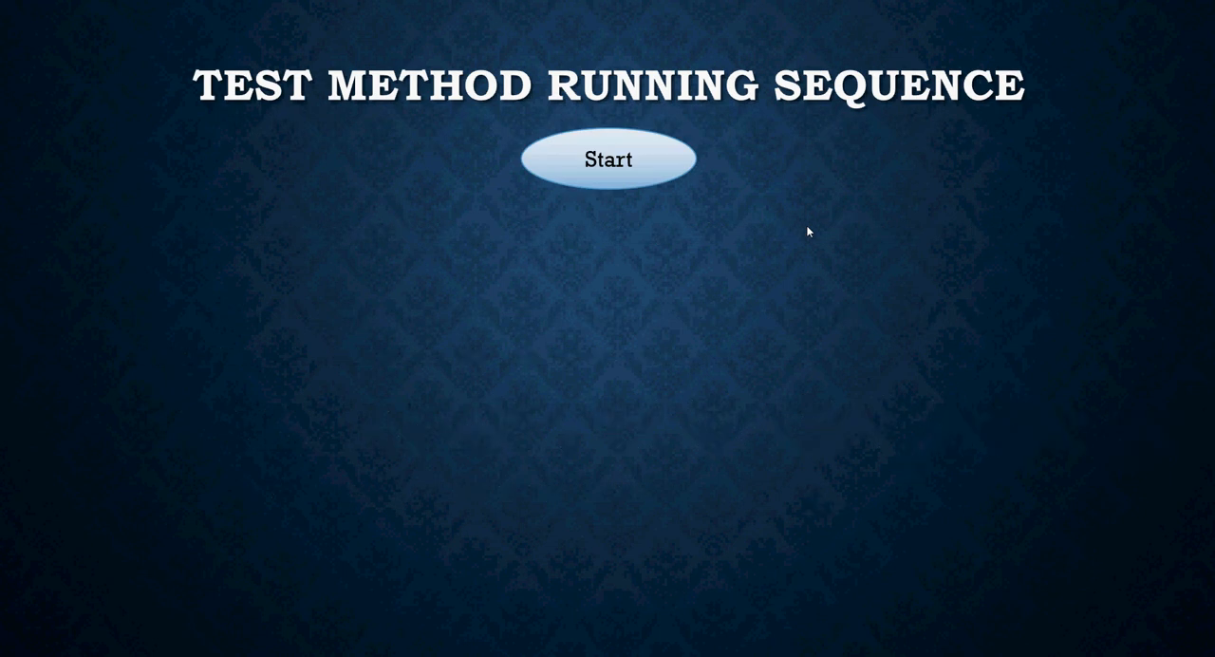
Play the next animation, revealing a line of text below Start on the Test Method Running Sequence slide
{"action": "left_click", "coordinate": [607, 159]}
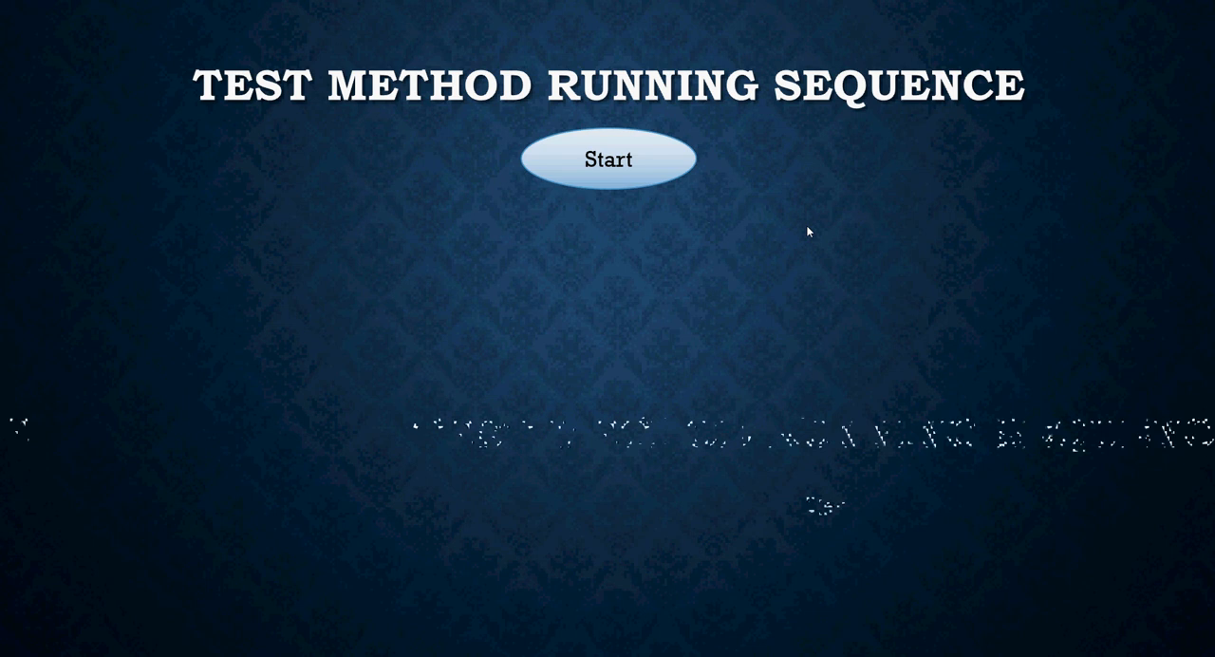